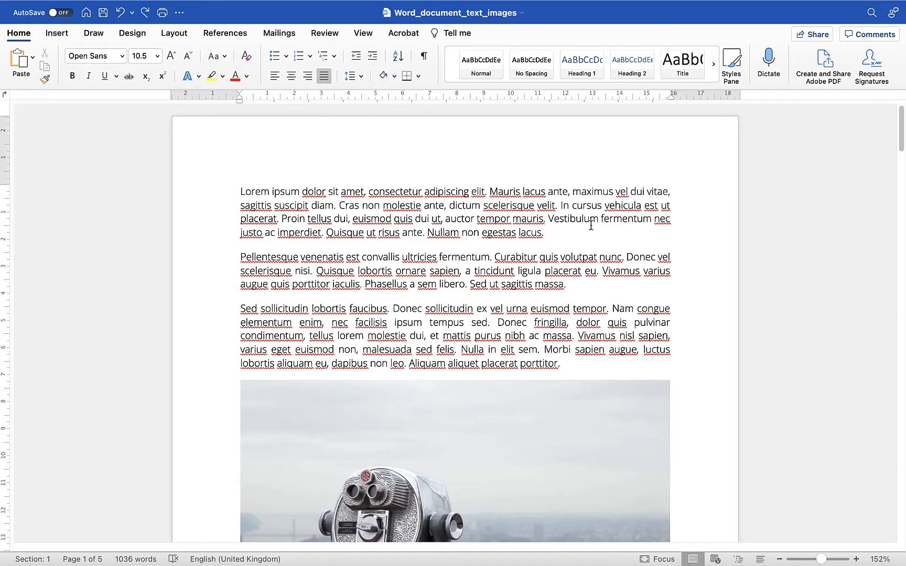
Select the binoculars photo and drag a corner handle to make it slightly narrower than the text.
scroll("down", 3)
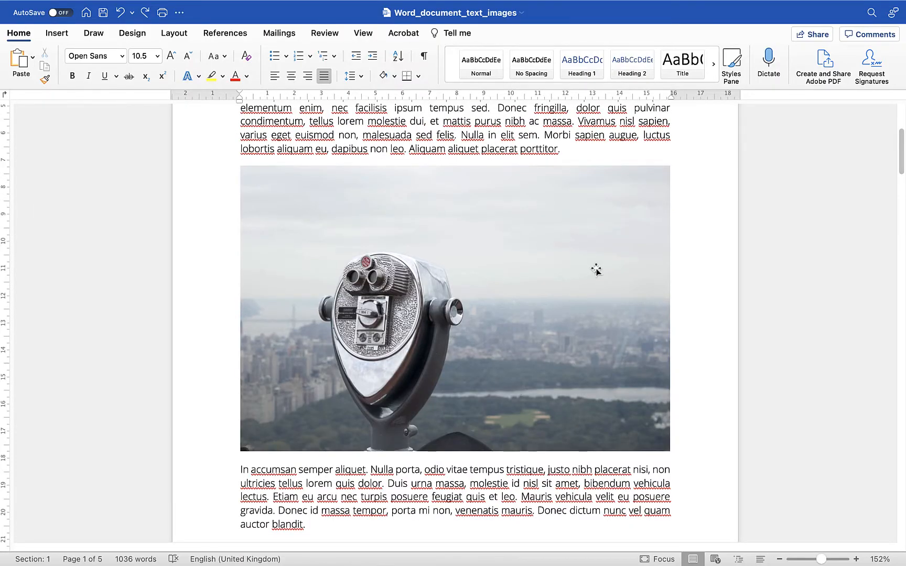
scroll("down", 3)
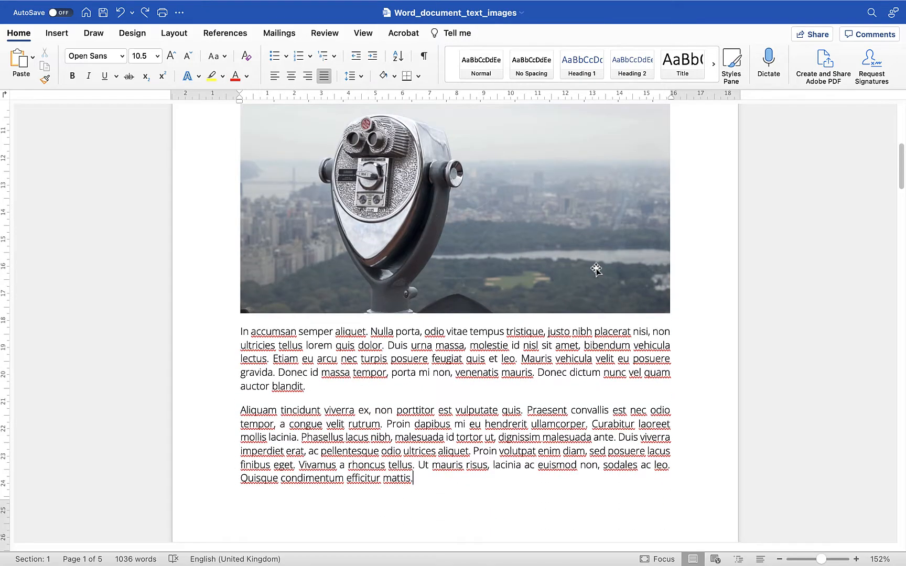
scroll("up", 3)
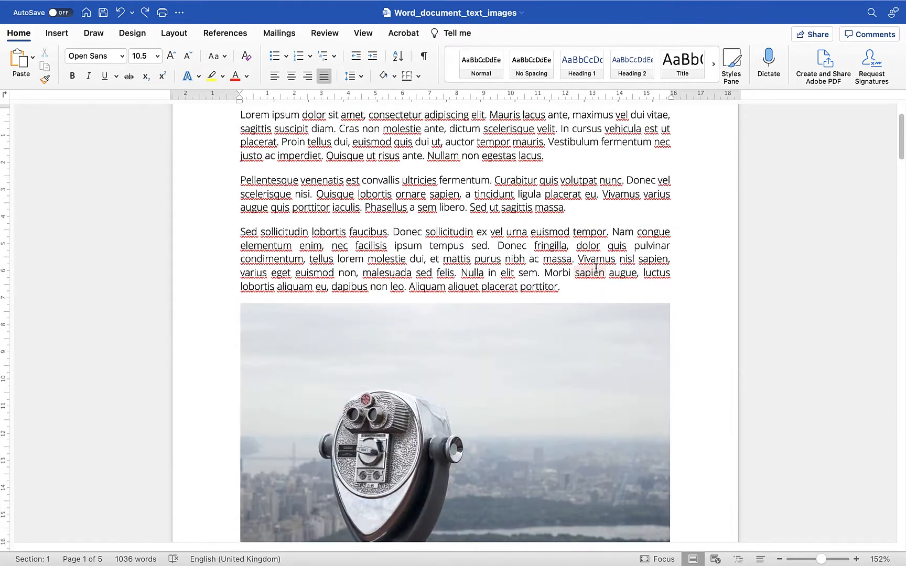
scroll("down", 3)
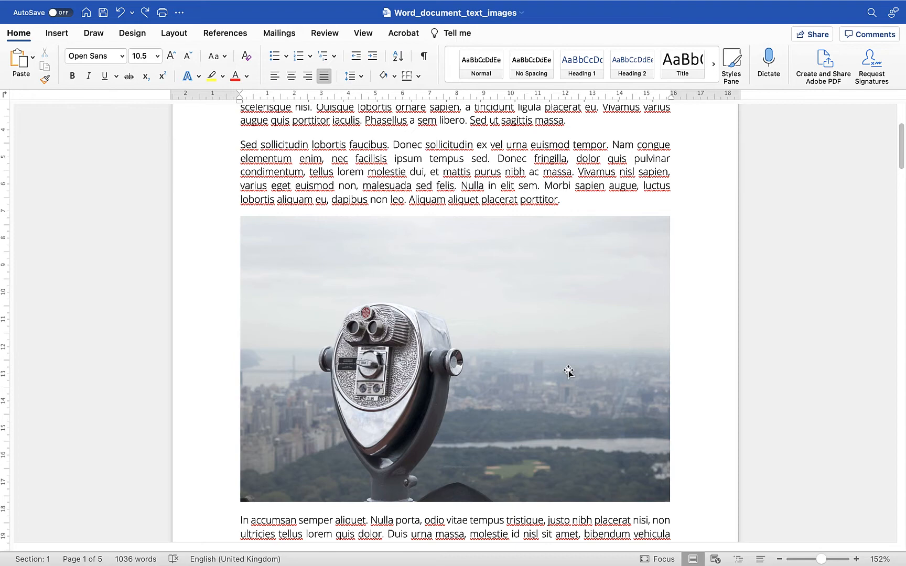
mouse_move(428, 372)
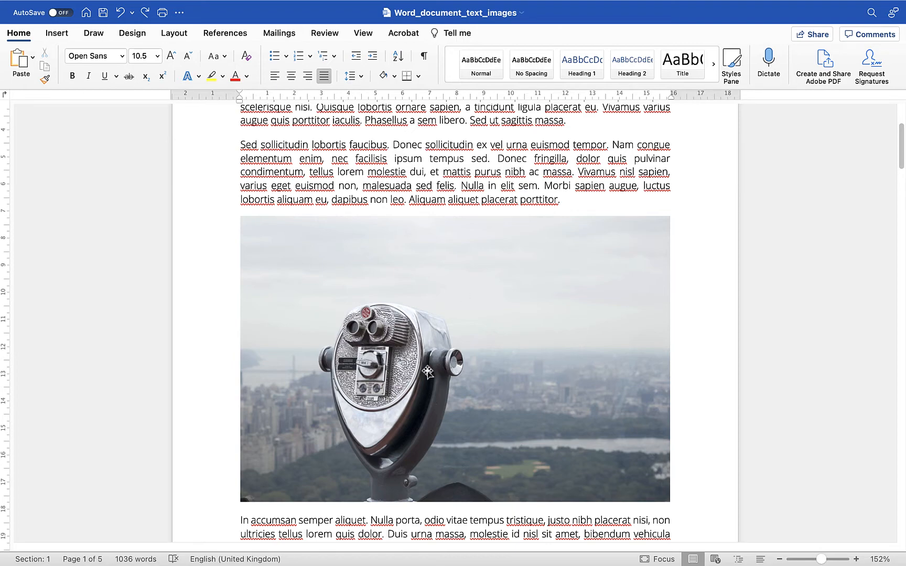
left_click(454, 359)
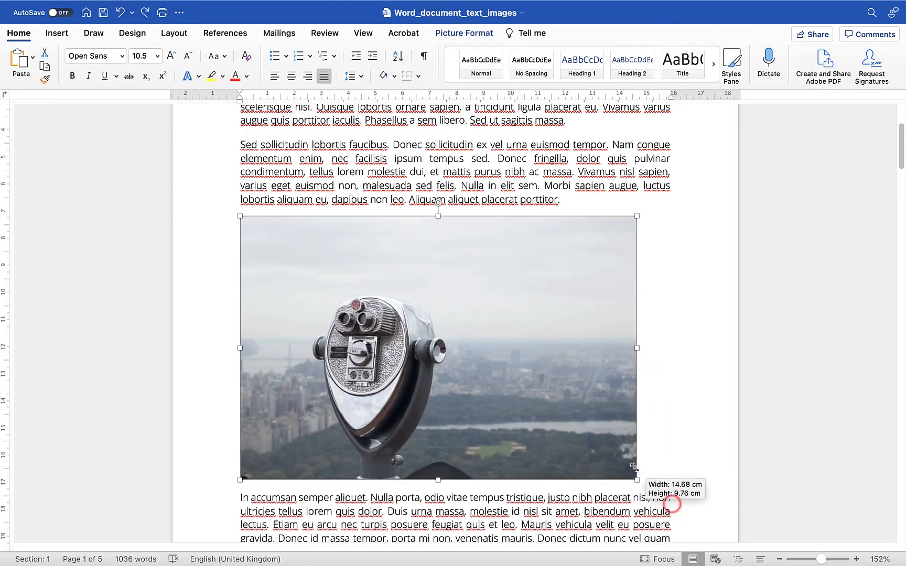
left_click_drag(637, 479, 525, 406)
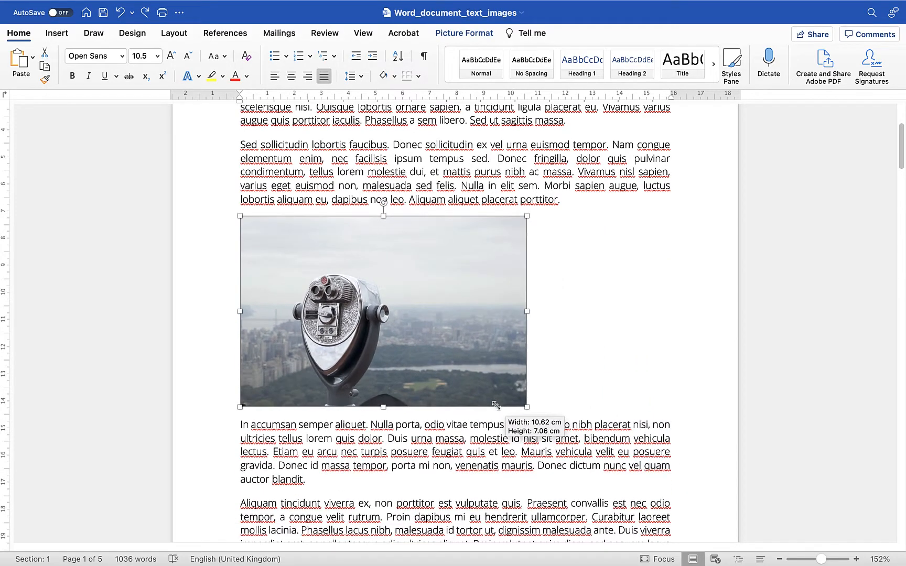
left_click_drag(525, 406, 631, 476)
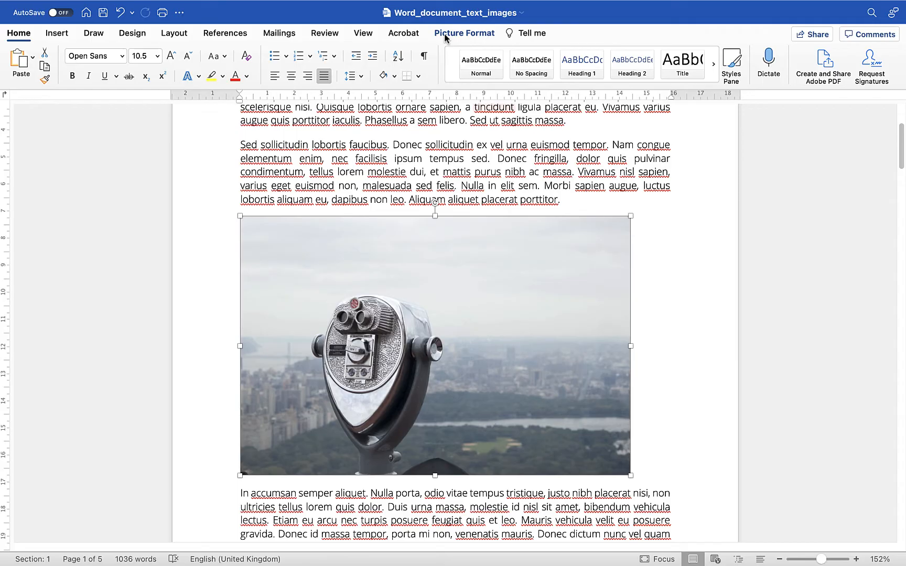
Set the photo's width to 20 cm, then drag it back to about 15.89 × 10.57 cm.
left_click(462, 32)
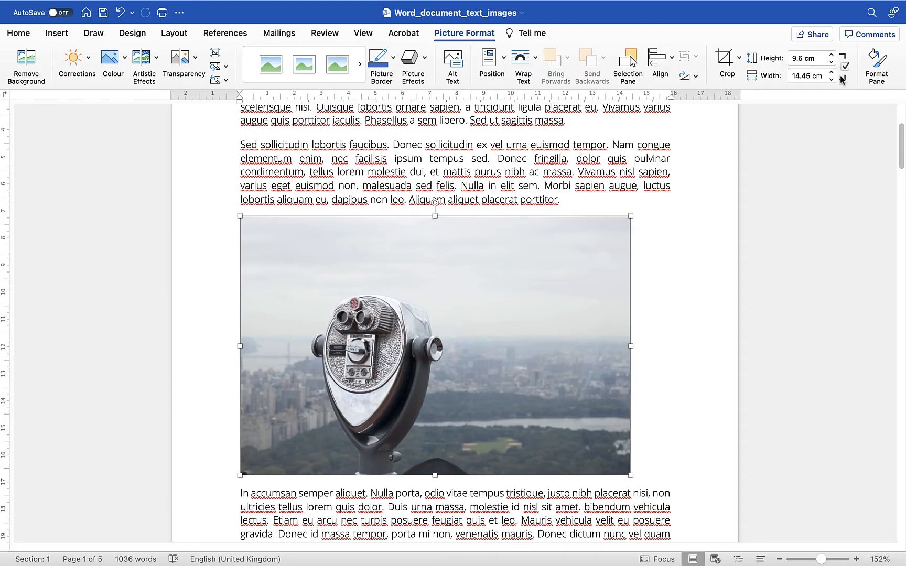
mouse_move(844, 77)
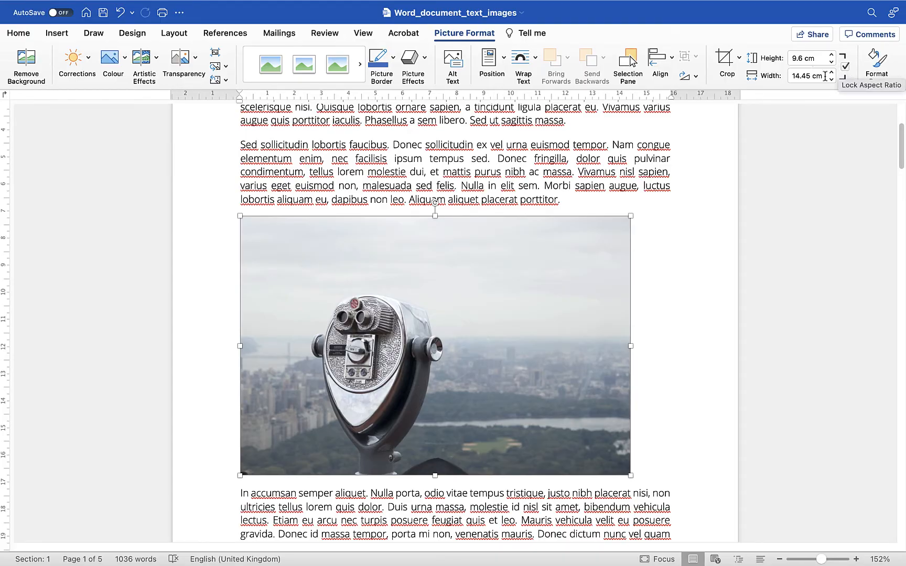
left_click(807, 76)
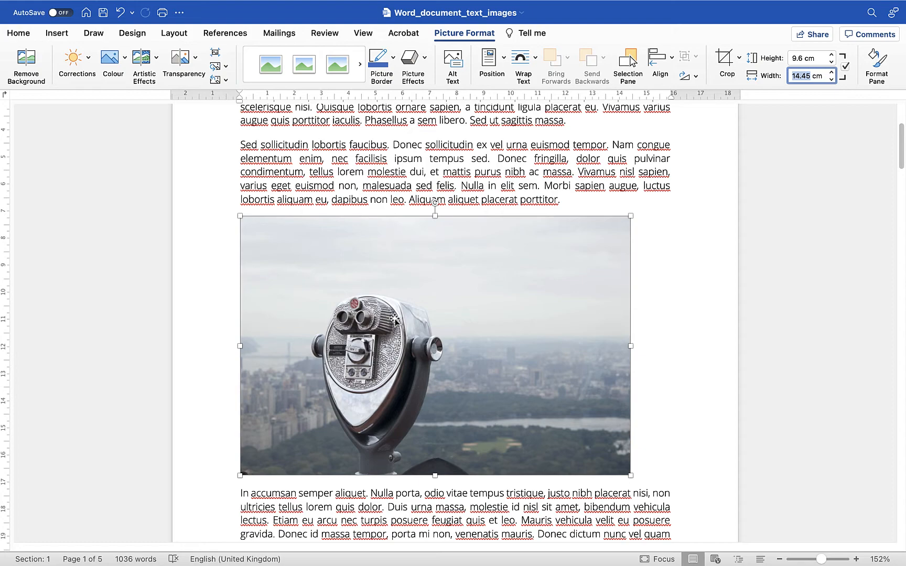
mouse_move(697, 223)
type("20")
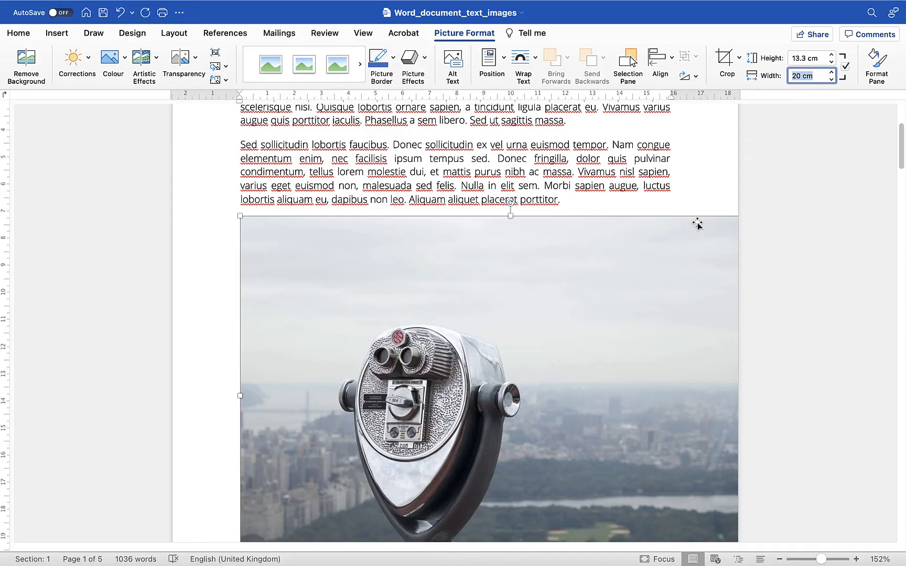
left_click(831, 79)
type("17.6")
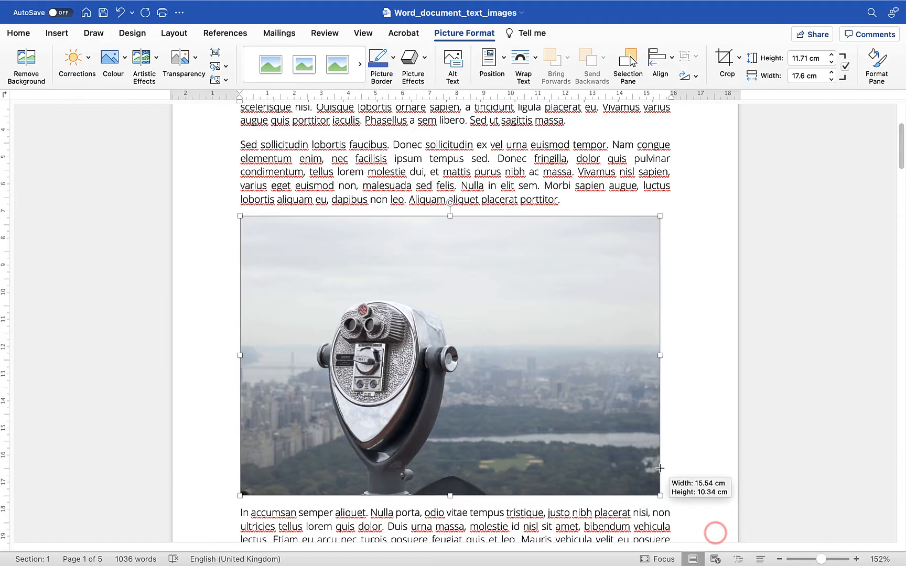
left_click_drag(659, 495, 669, 500)
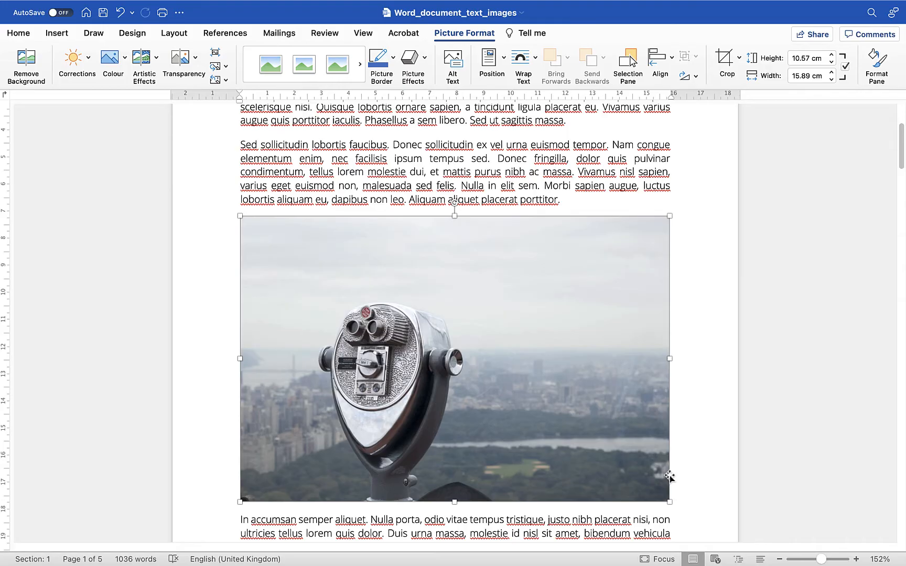
mouse_move(496, 32)
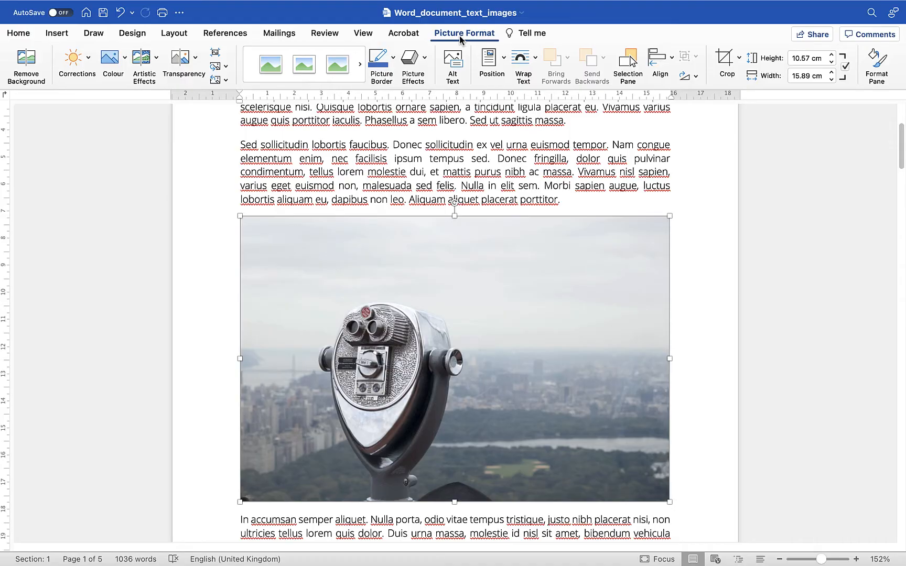
Shrink the photo to about 9.81 × 6.53 cm and return to the Home paragraph options.
left_click_drag(669, 359, 647, 452)
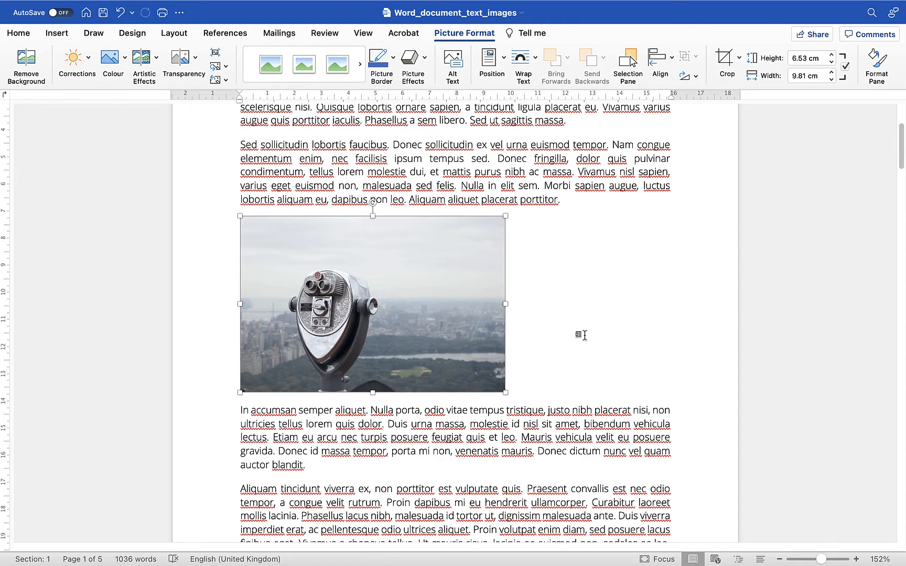
left_click(582, 336)
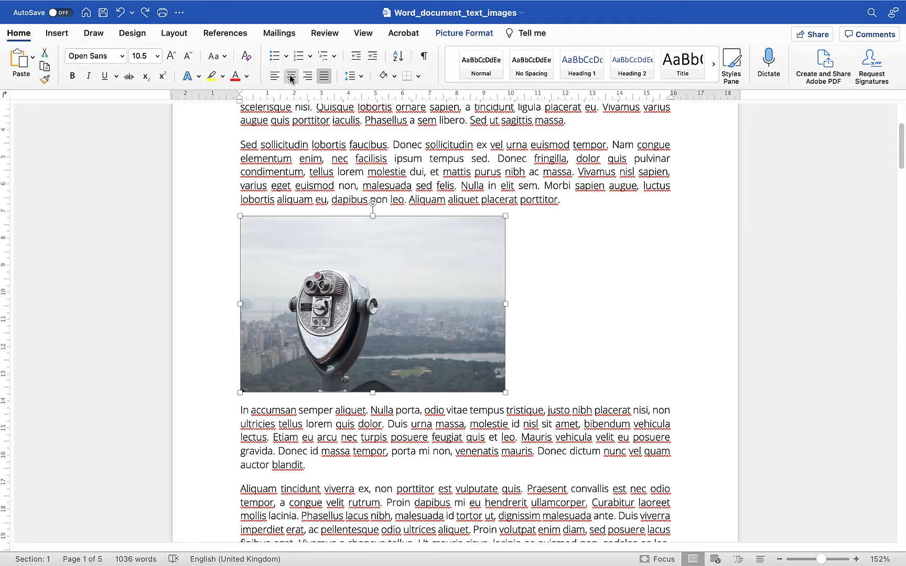
mouse_move(292, 75)
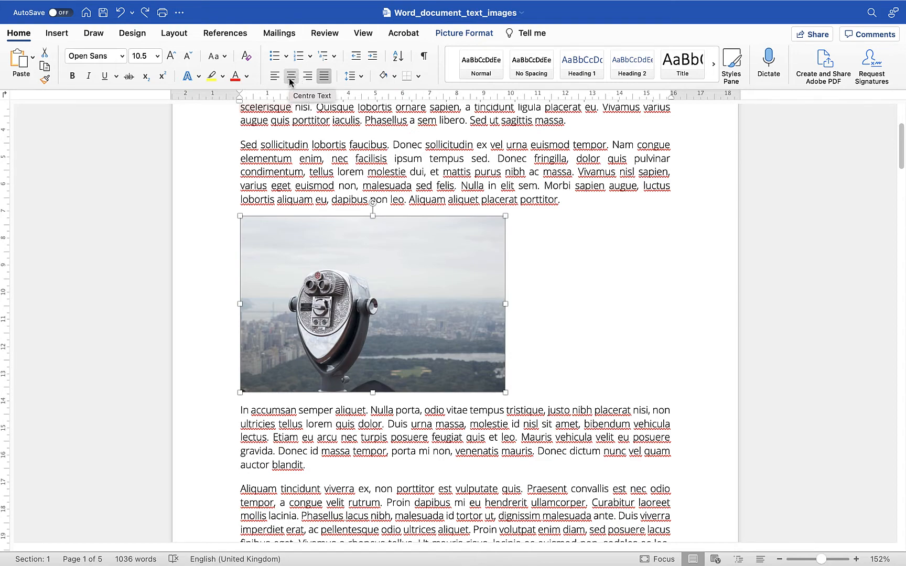
Centre the binoculars photo horizontally between the surrounding paragraphs.
left_click(291, 76)
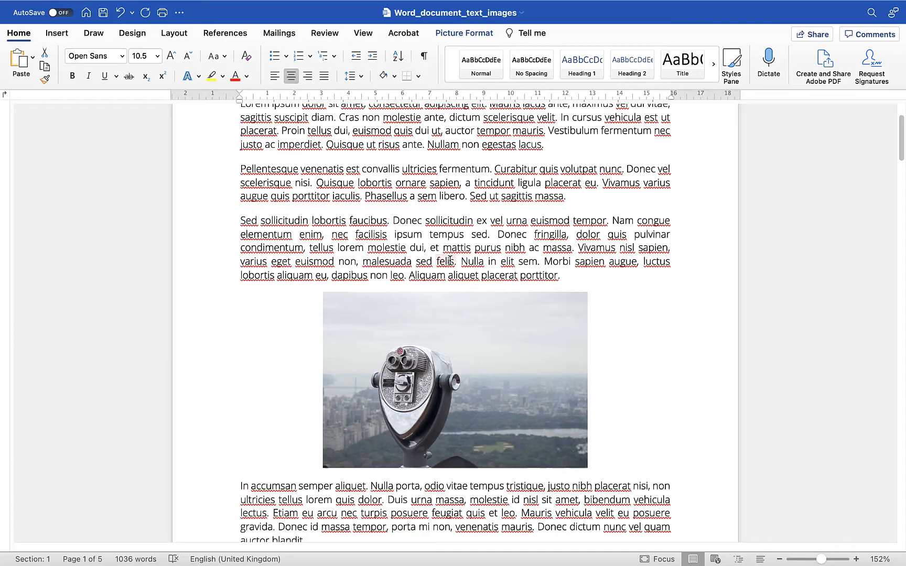
Align the photo to the left margin, restore the removed paragraph below it, and reselect the photo.
left_click(276, 75)
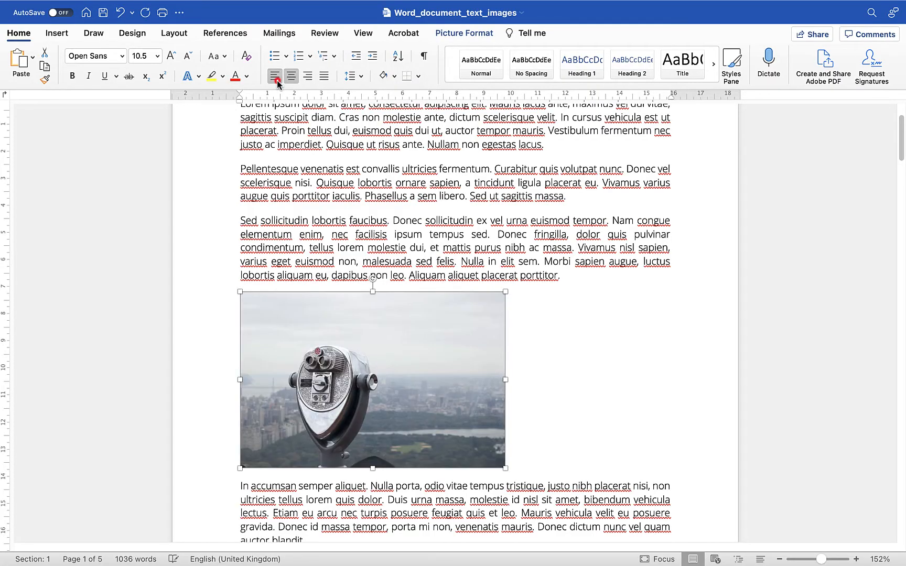
scroll("down", 3)
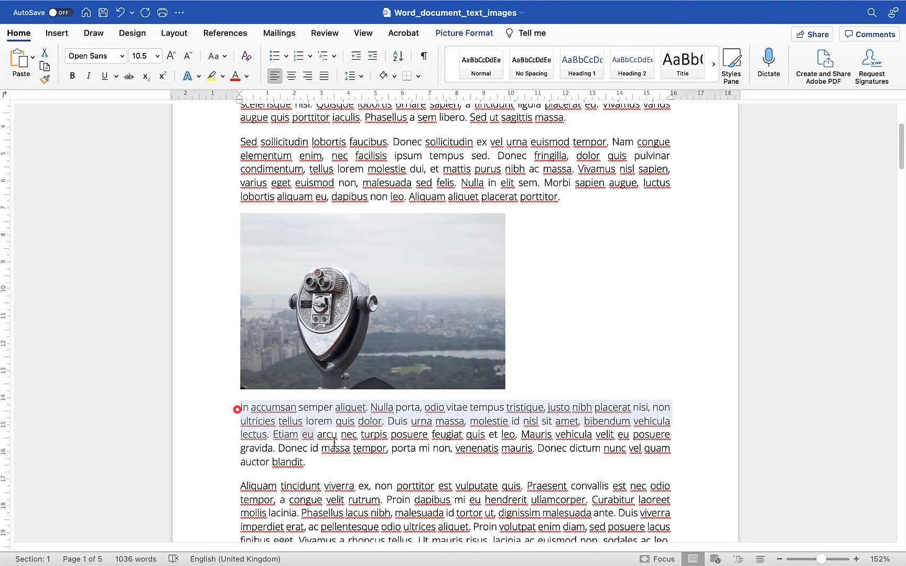
left_click(324, 75)
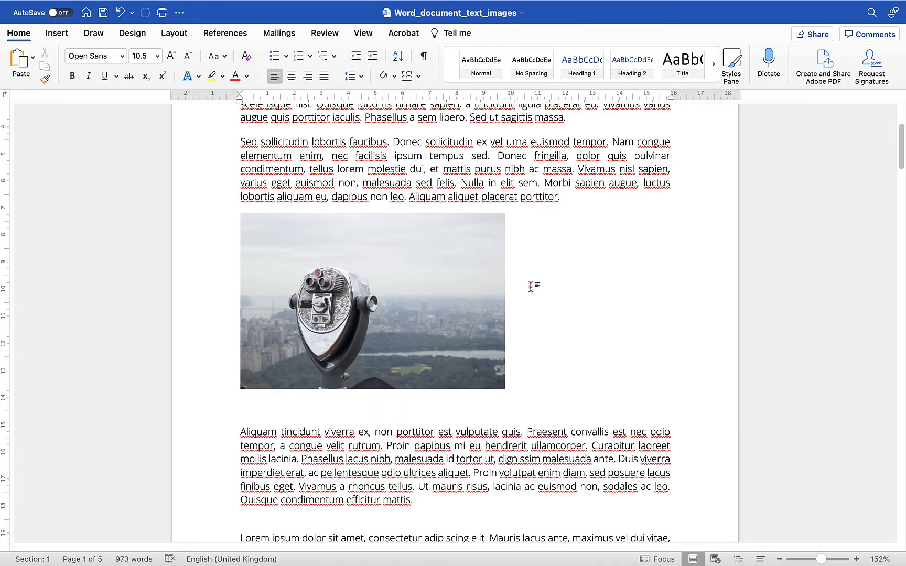
left_click(323, 76)
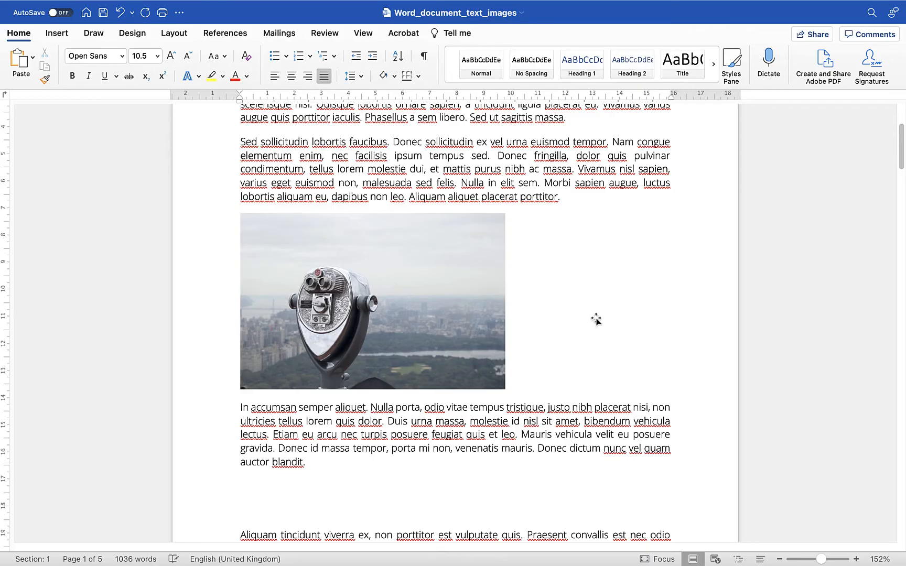
double_click(448, 143)
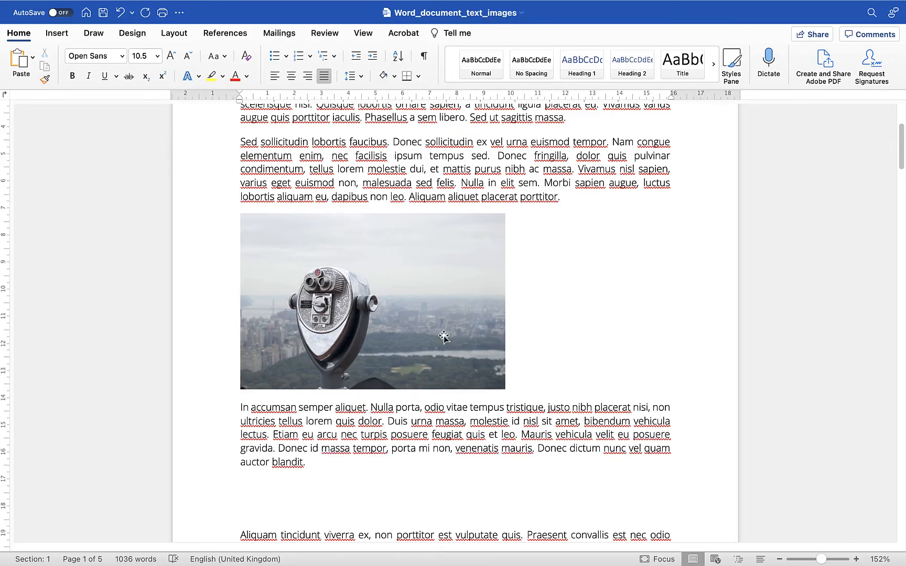
left_click(375, 272)
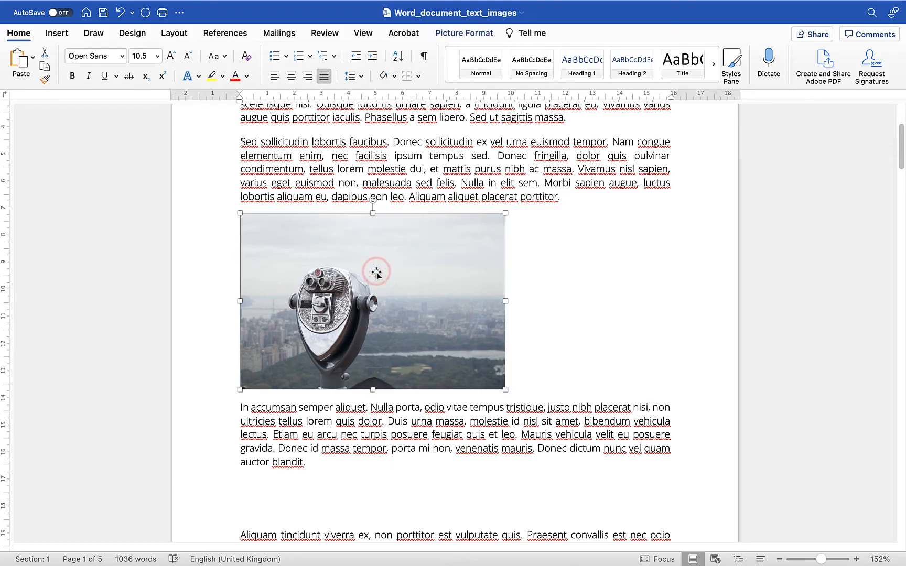
Set the photo's text wrapping to Square so the paragraph flows down its right side.
right_click(376, 271)
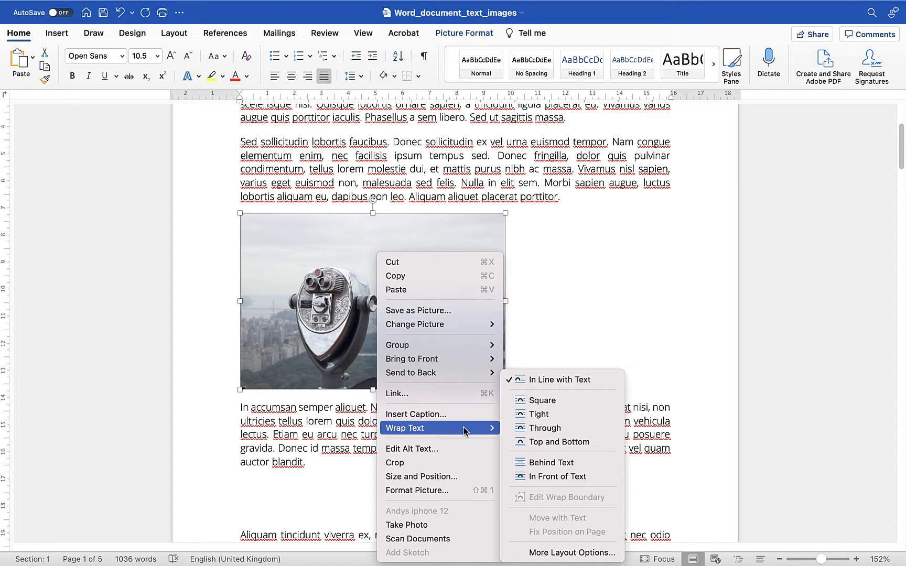
mouse_move(492, 424)
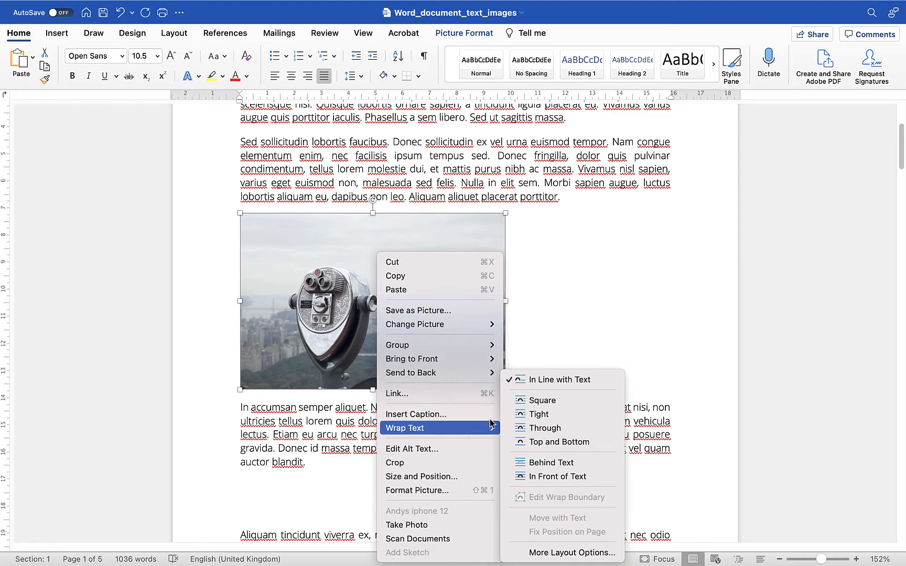
mouse_move(560, 380)
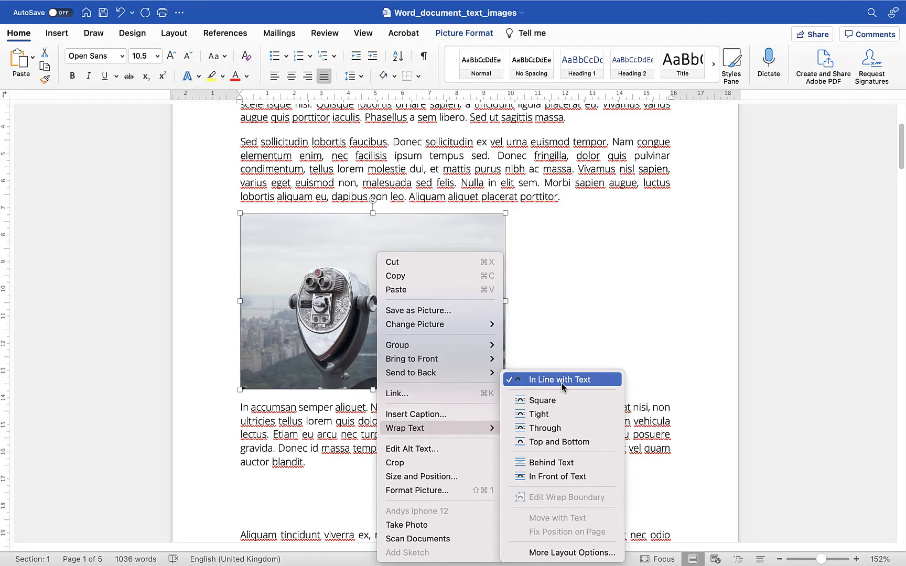
mouse_move(541, 399)
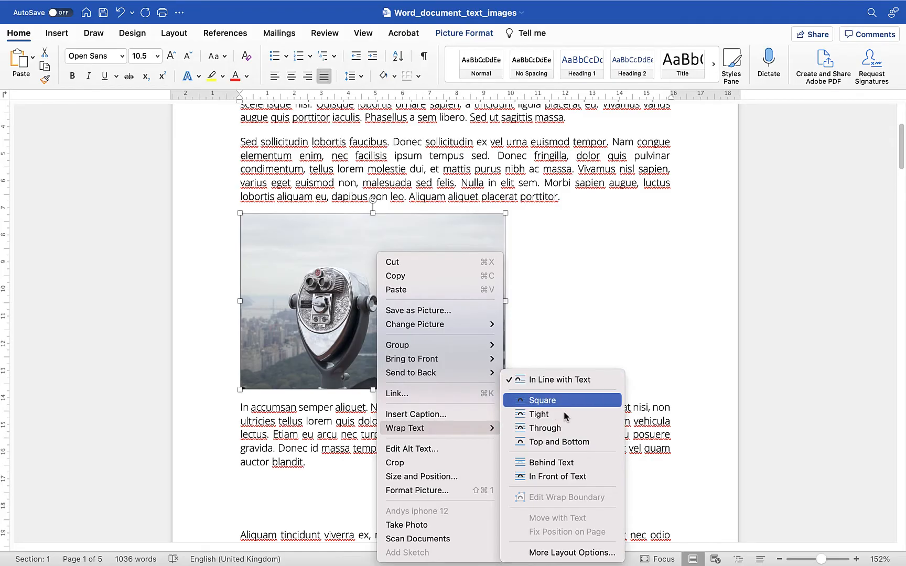
mouse_move(560, 443)
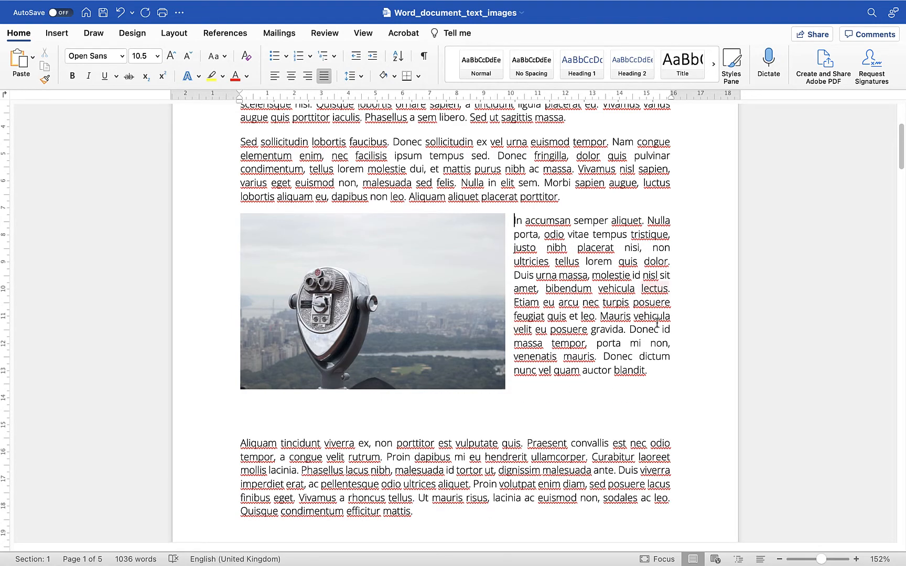
left_click(372, 298)
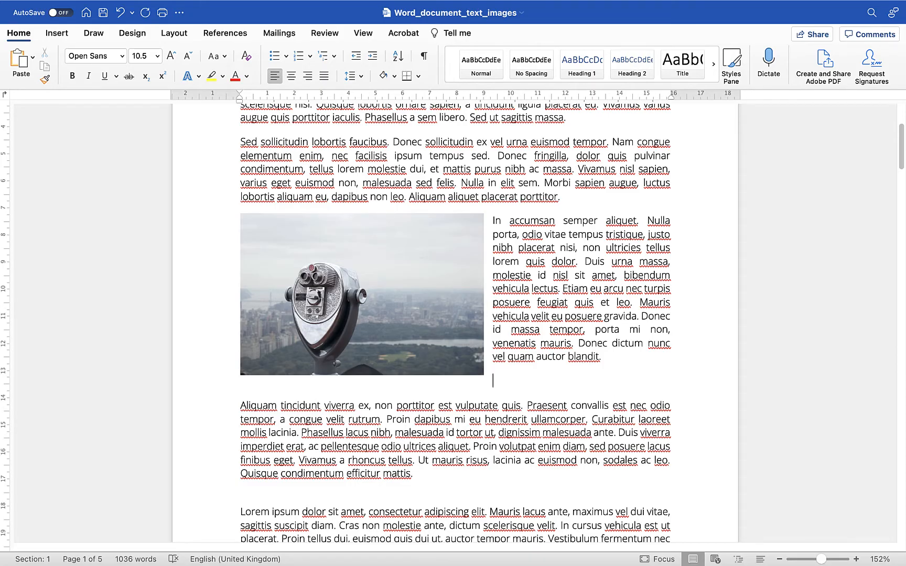
mouse_move(409, 291)
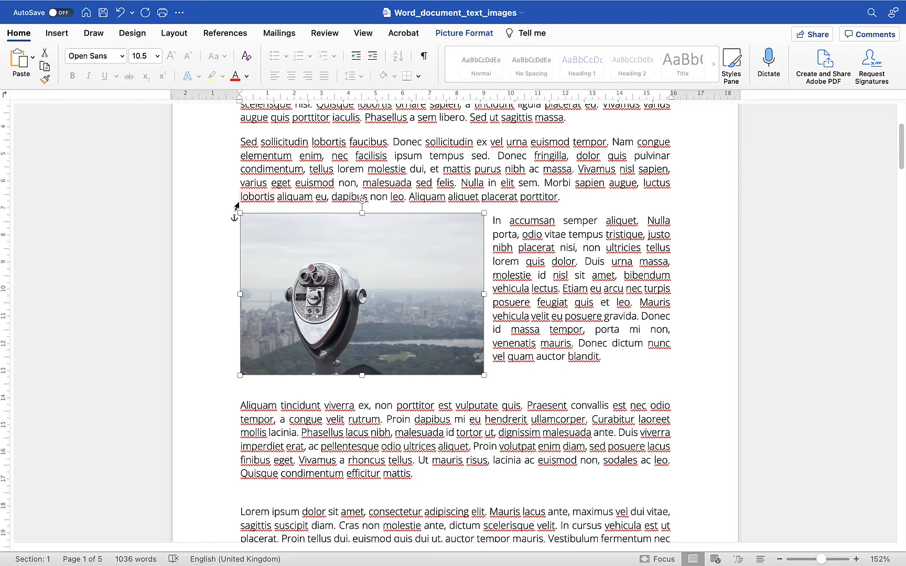
mouse_move(228, 235)
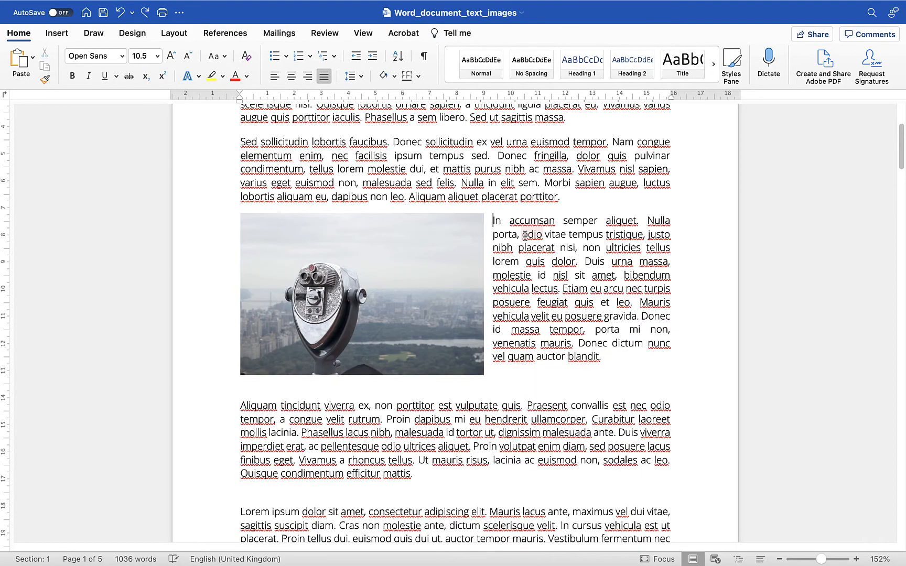
double_click(530, 234)
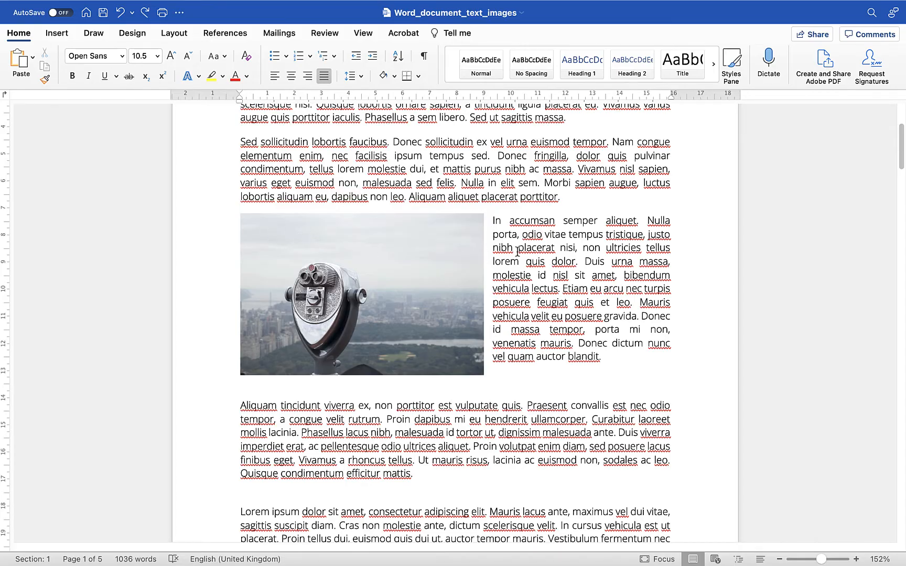
left_click(361, 292)
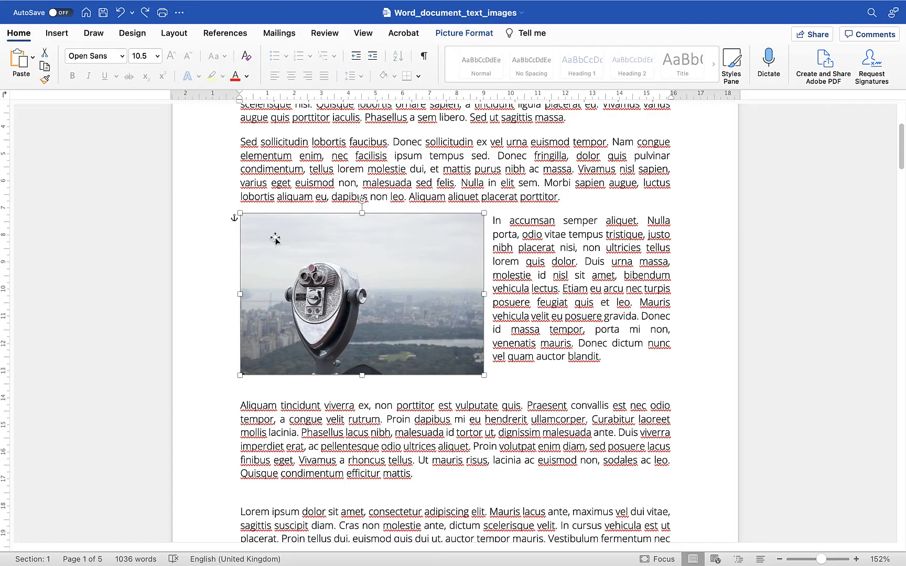
mouse_move(234, 236)
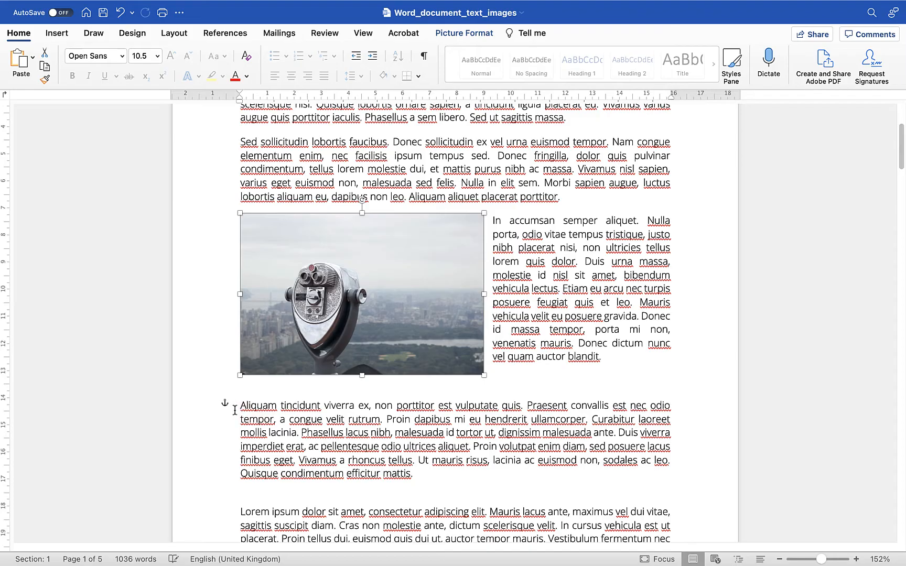
left_click(490, 221)
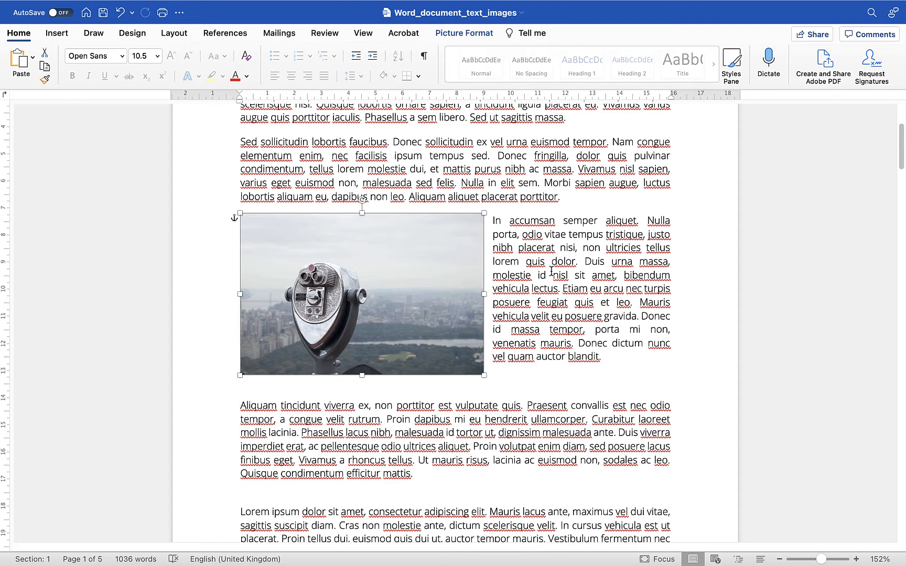
mouse_move(584, 275)
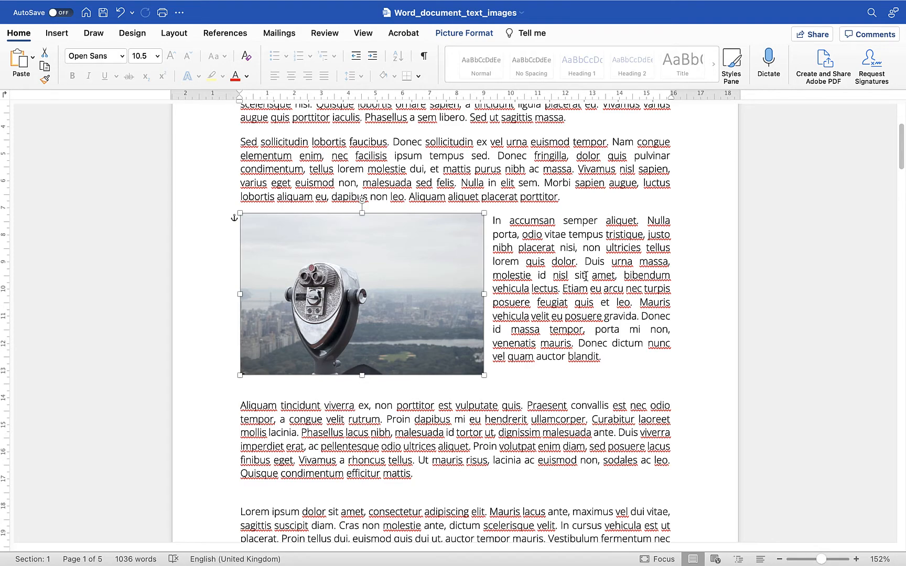
Show the Wrap Text choices for the binoculars photo from its shortcut menu.
right_click(335, 248)
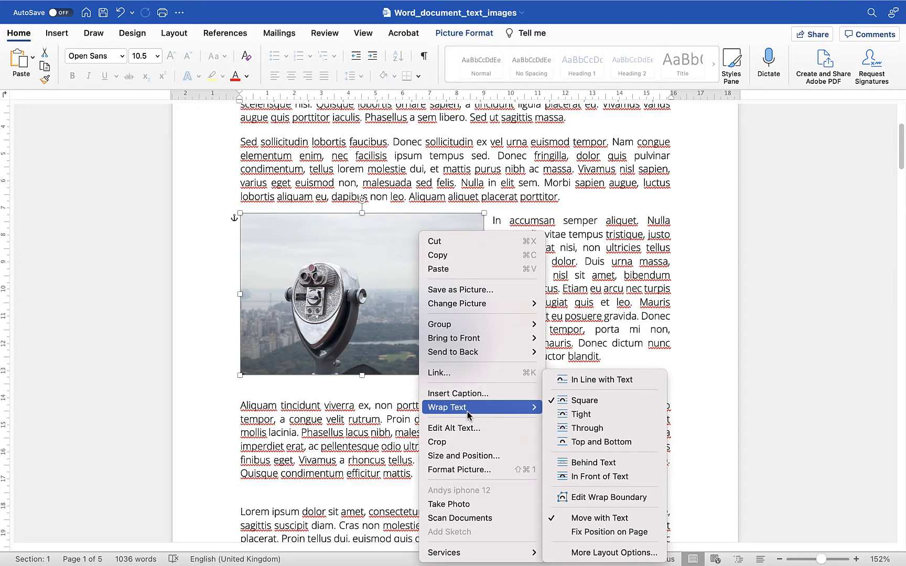
mouse_move(598, 531)
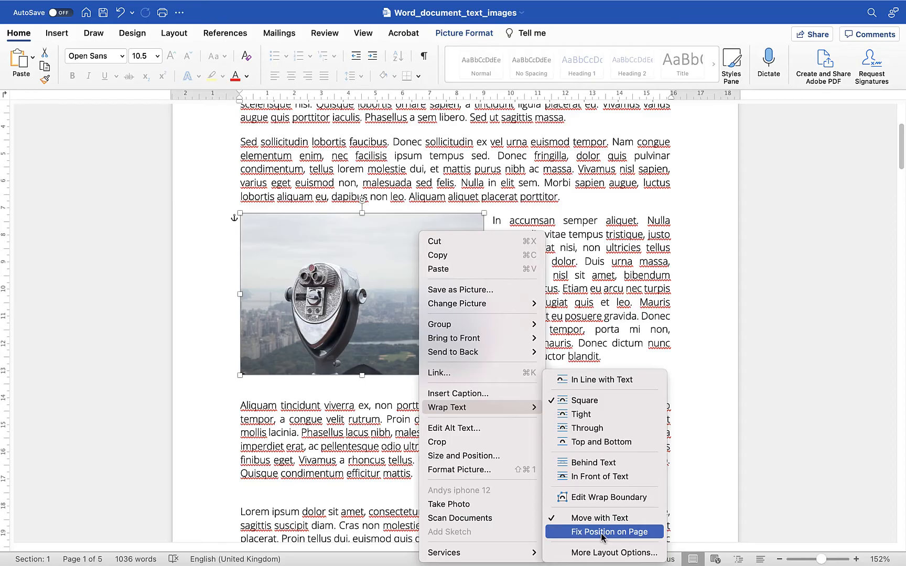
mouse_move(459, 470)
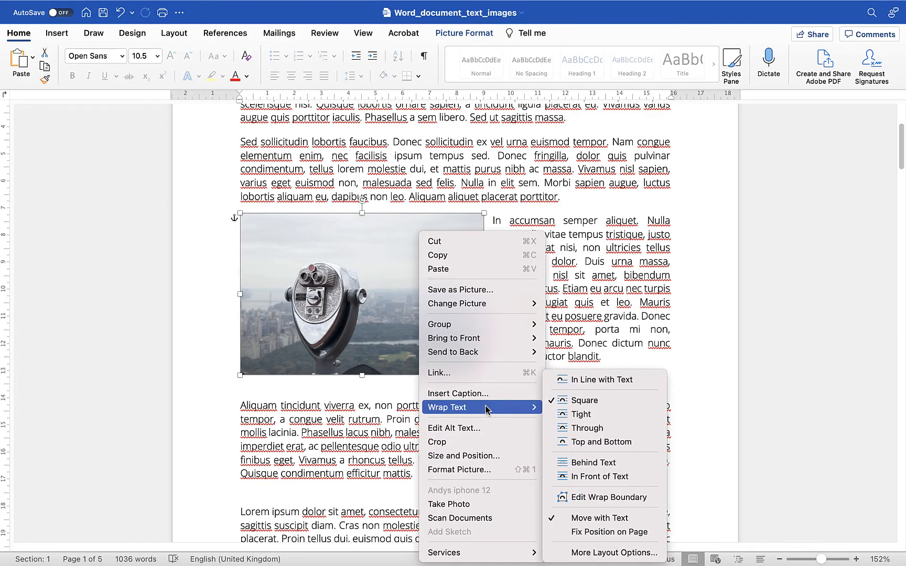
Fix the photo's position on the page instead of moving with text.
left_click(585, 399)
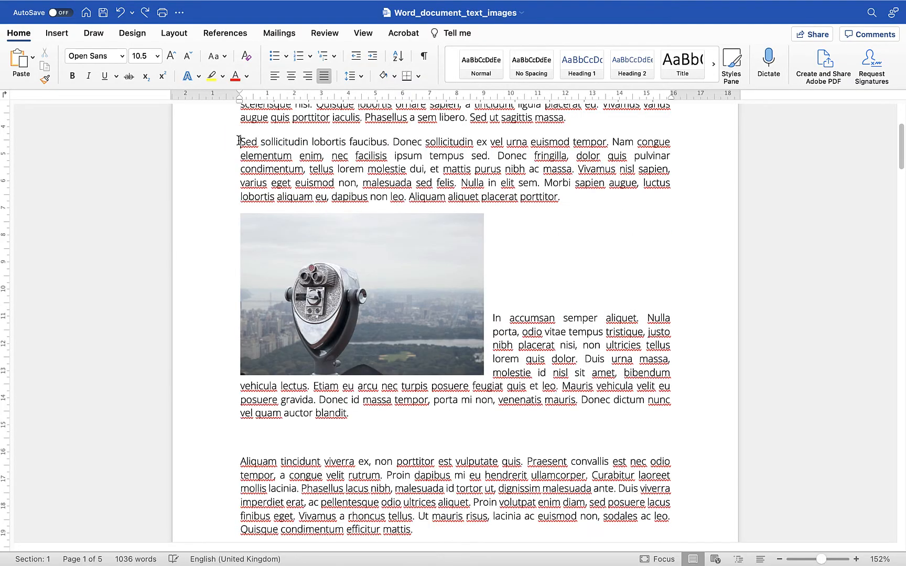
left_click(359, 291)
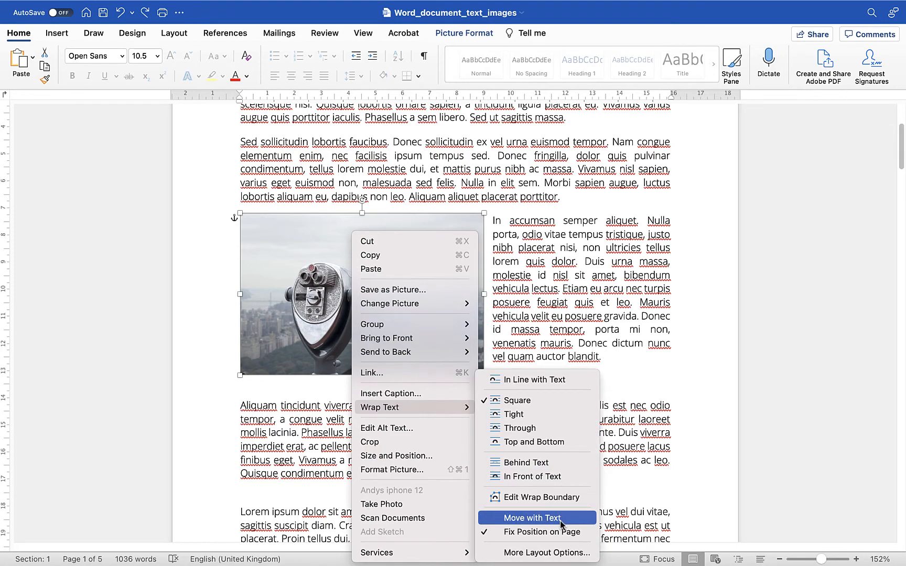
mouse_move(558, 524)
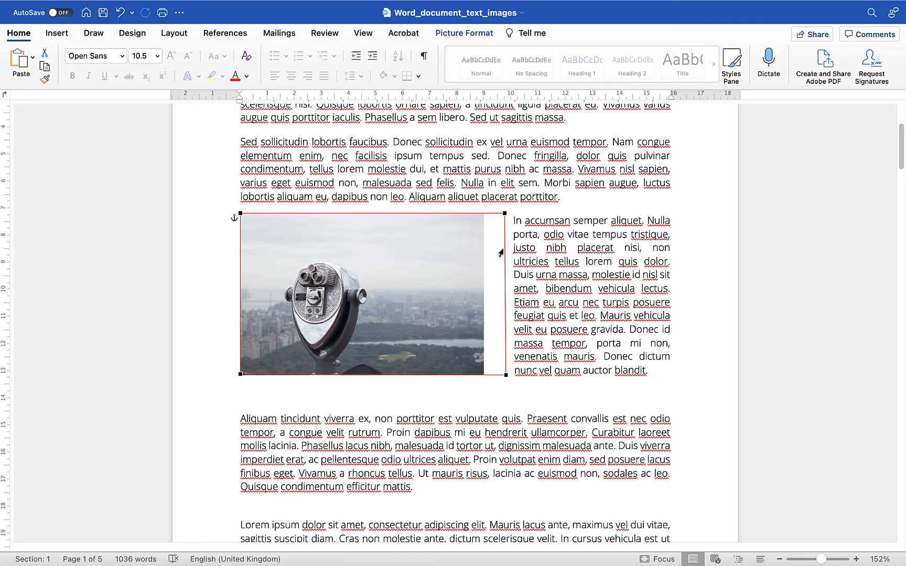
mouse_move(504, 376)
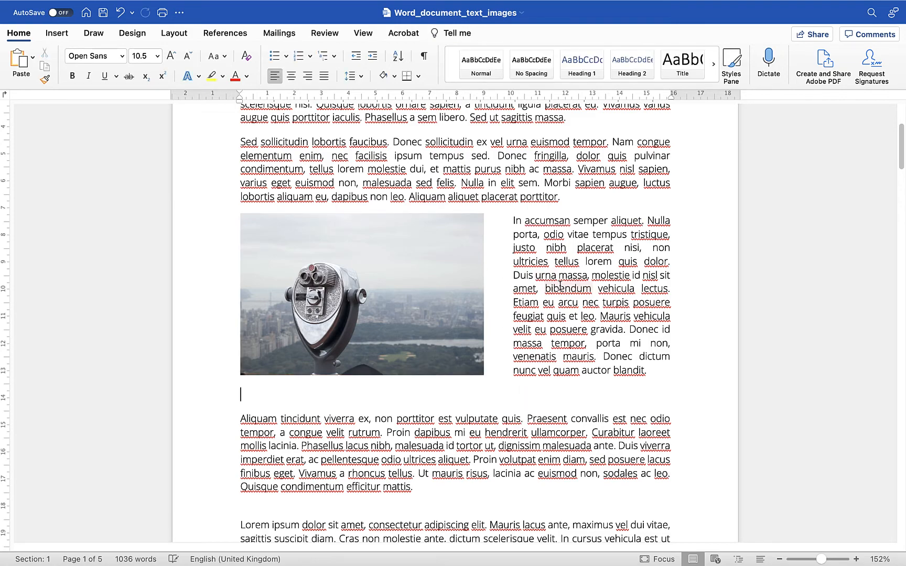
Float the photo in front of the text, nudge it over the paragraph, then send it behind the text.
left_click(362, 294)
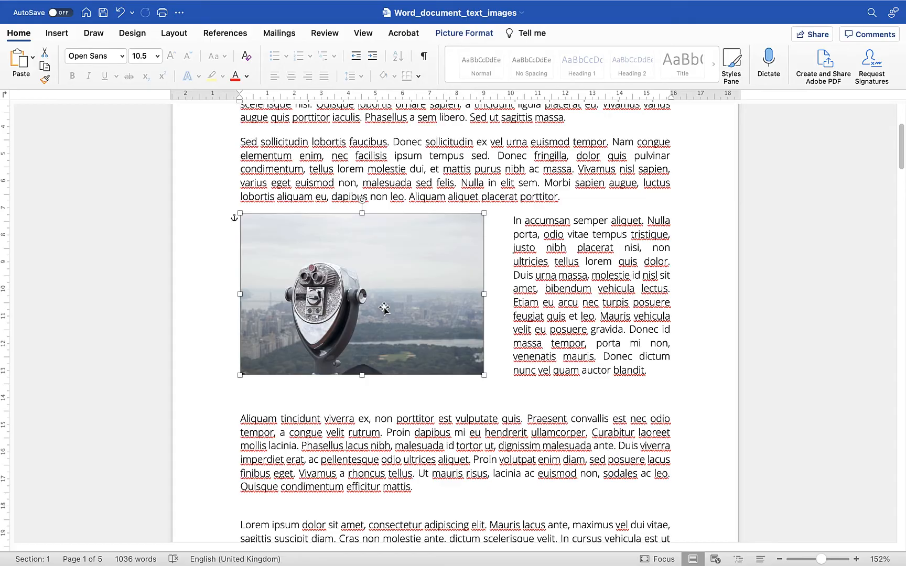
right_click(383, 309)
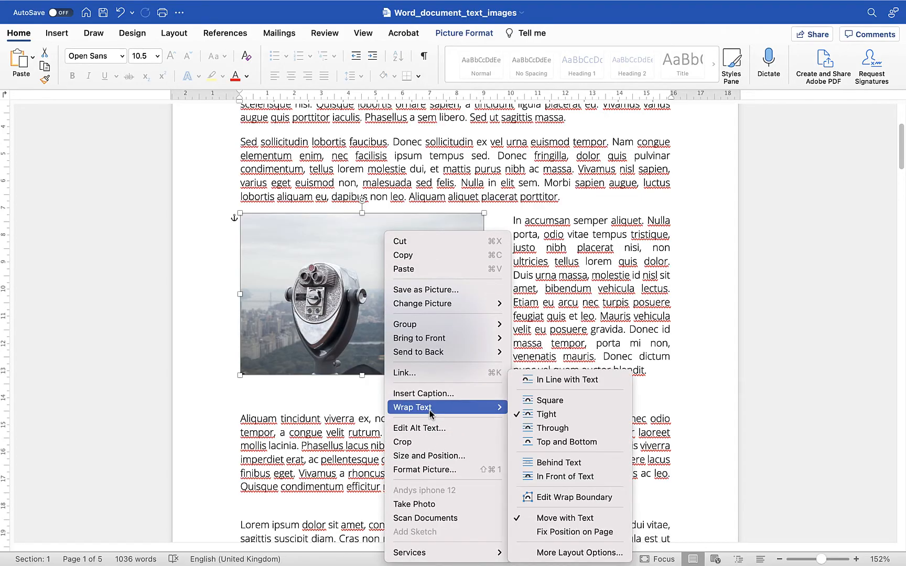
mouse_move(569, 442)
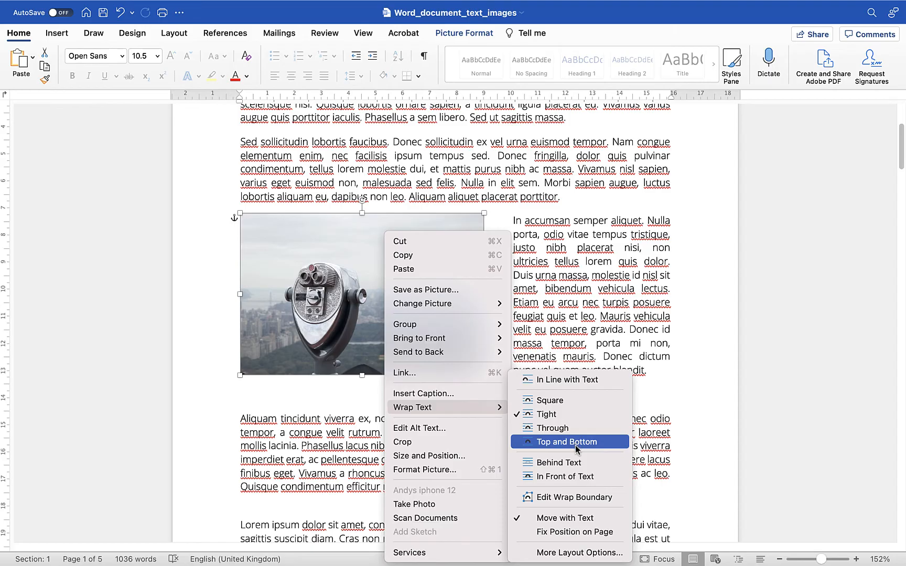
mouse_move(567, 462)
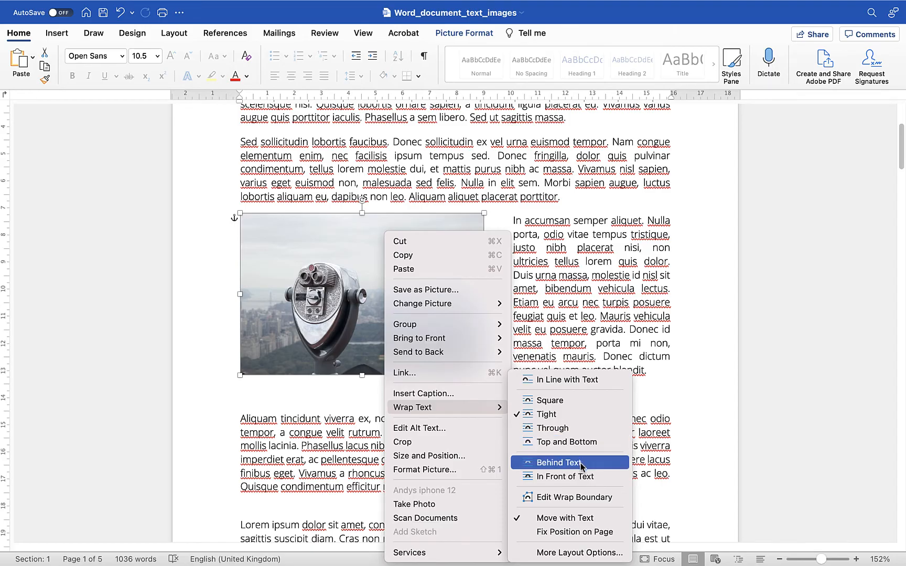
mouse_move(560, 476)
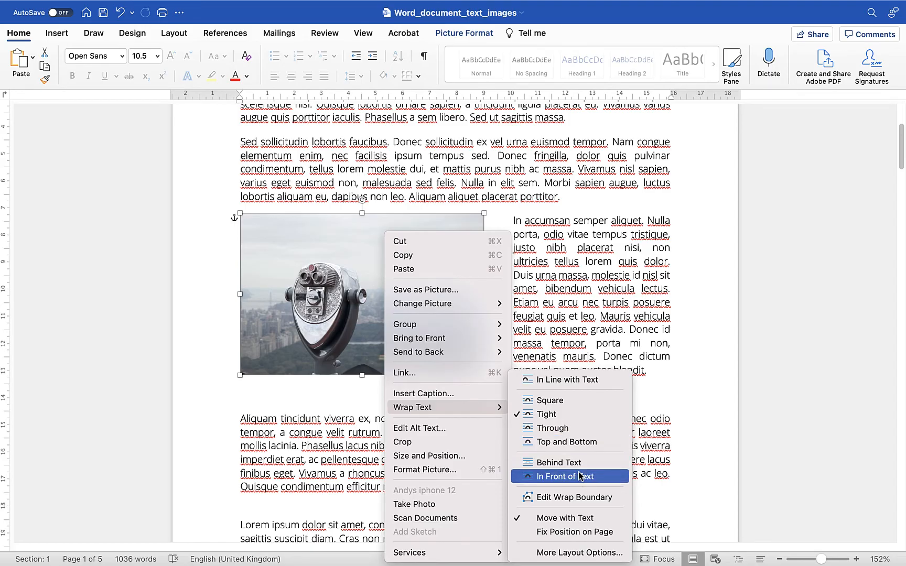
left_click(568, 477)
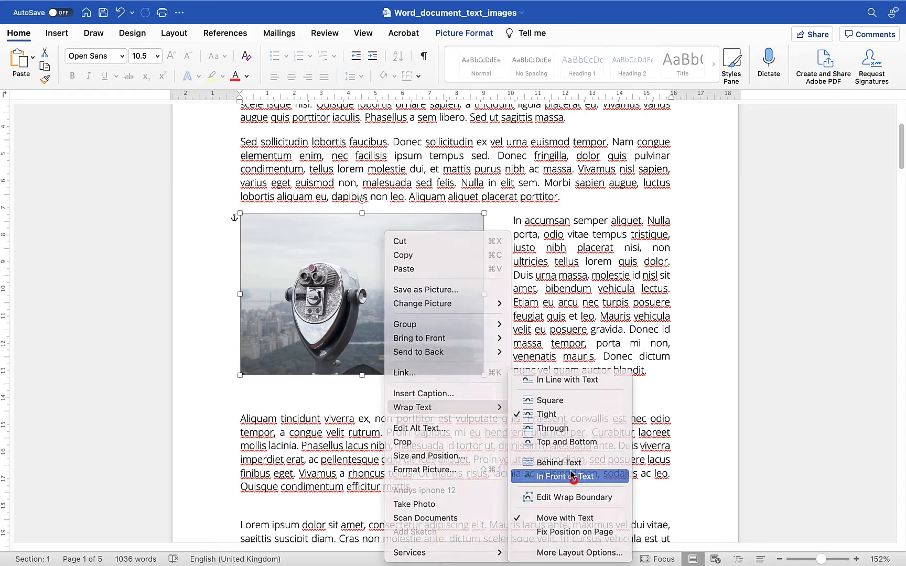
left_click(565, 476)
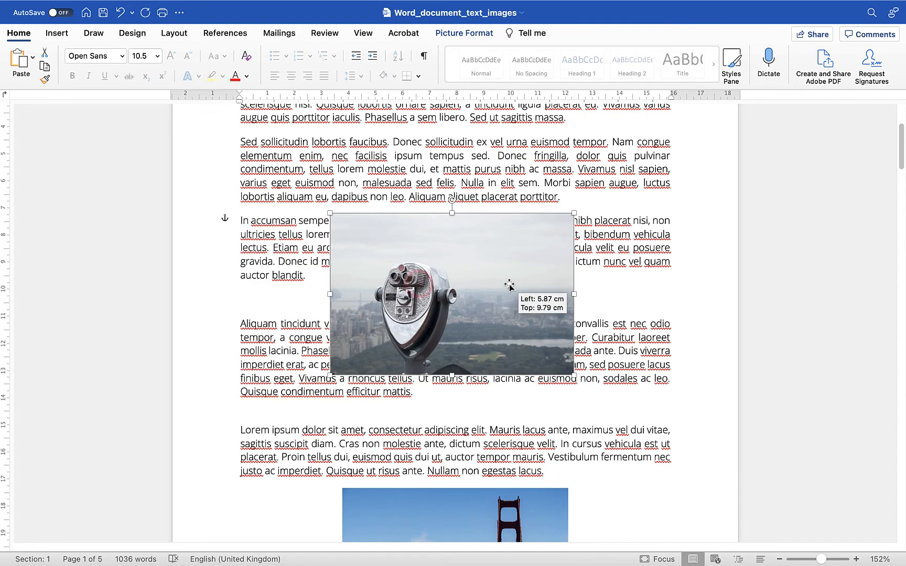
left_click_drag(509, 287, 508, 293)
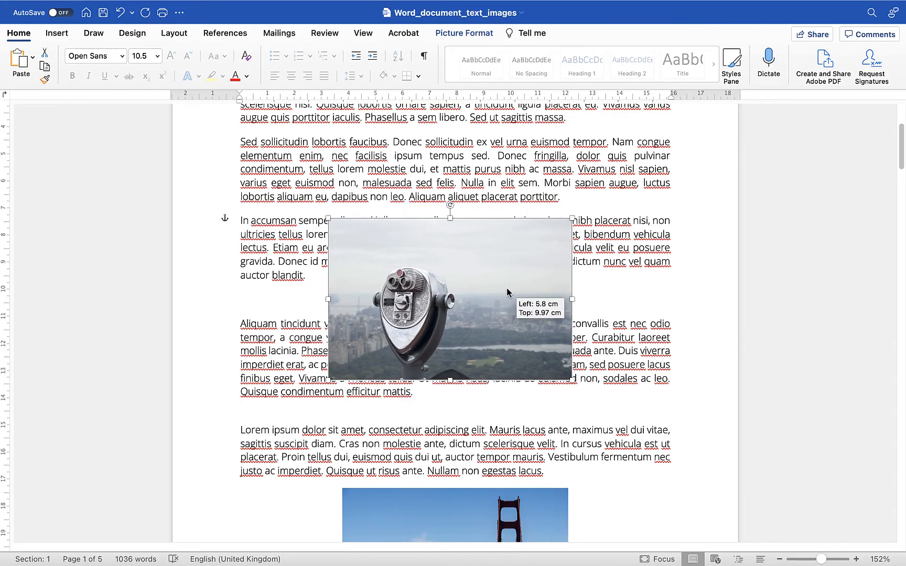
right_click(451, 295)
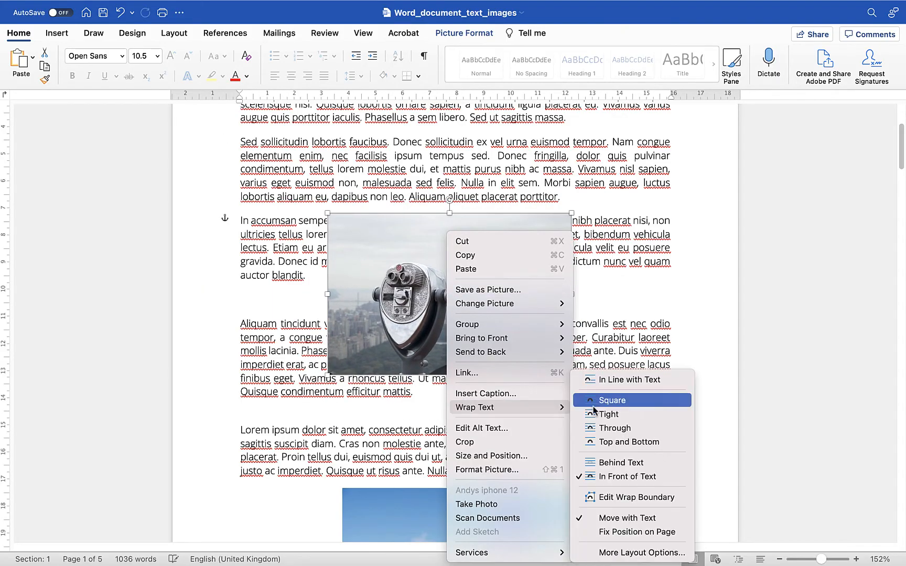
left_click(610, 400)
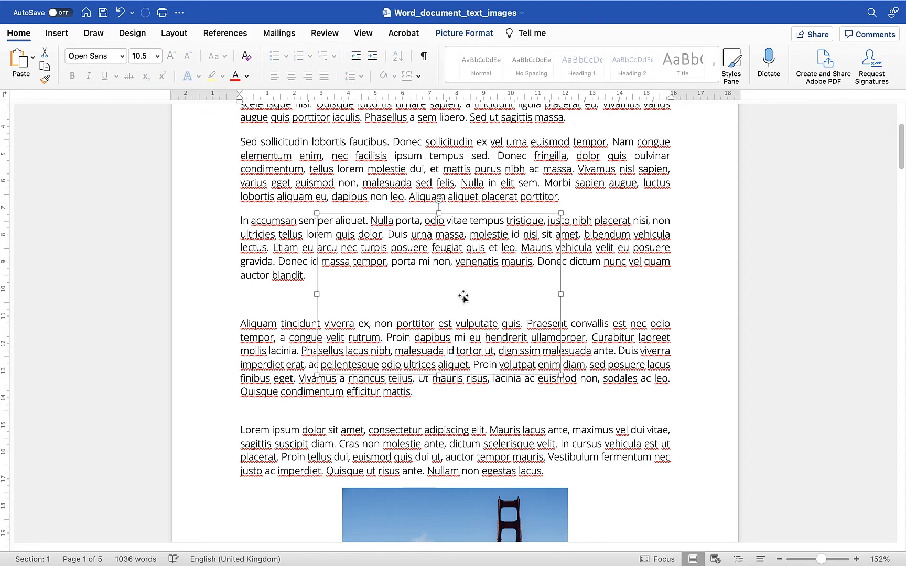
Switch the photo back to Square wrapping and drag it to the left margin.
right_click(462, 298)
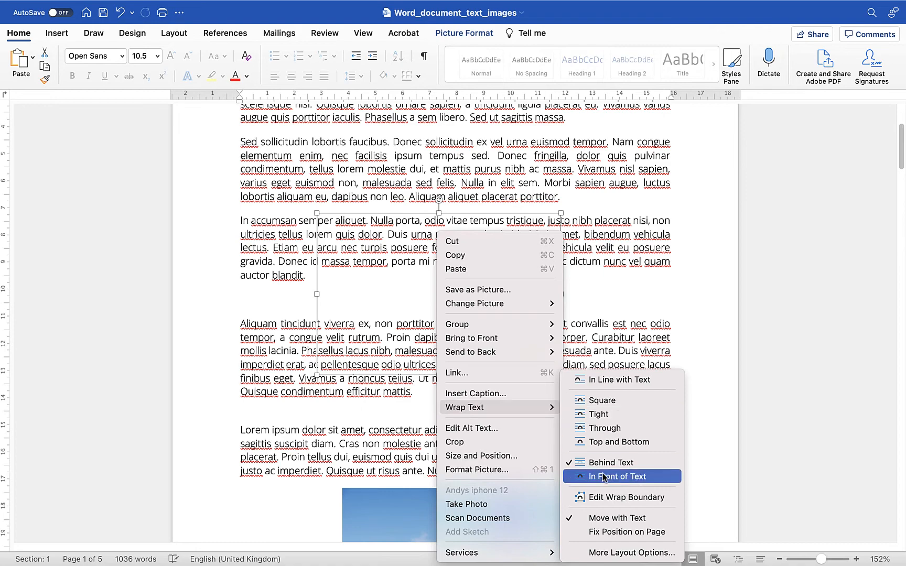
left_click(603, 399)
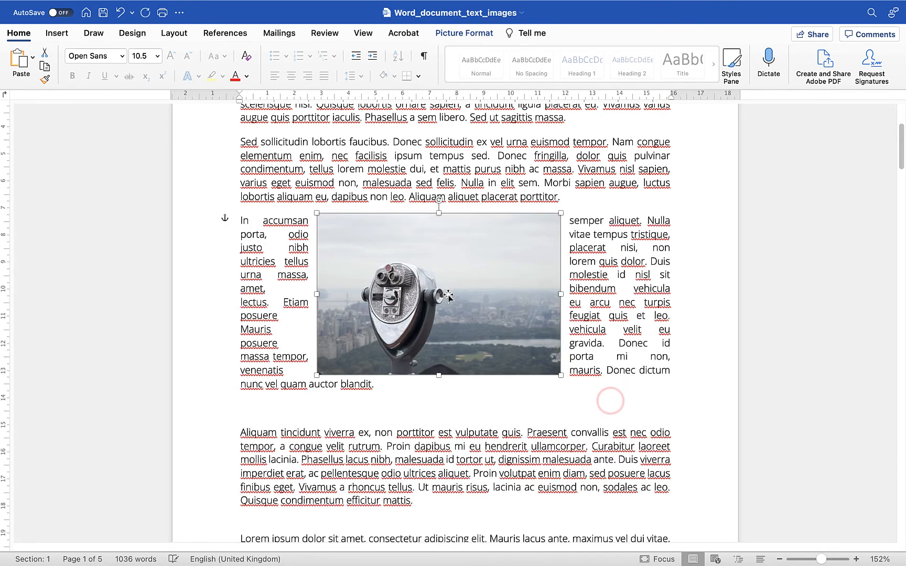
left_click_drag(438, 296, 360, 293)
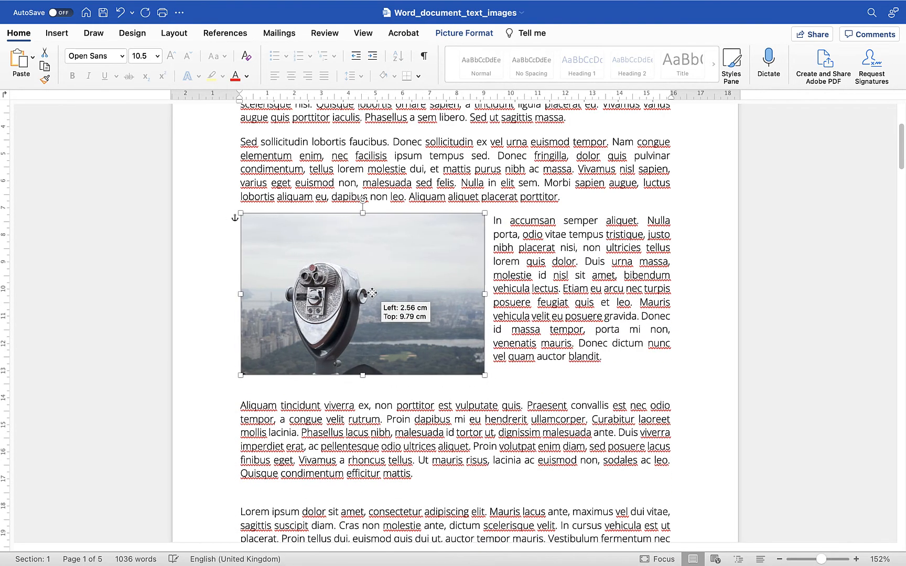
left_click_drag(361, 295, 372, 295)
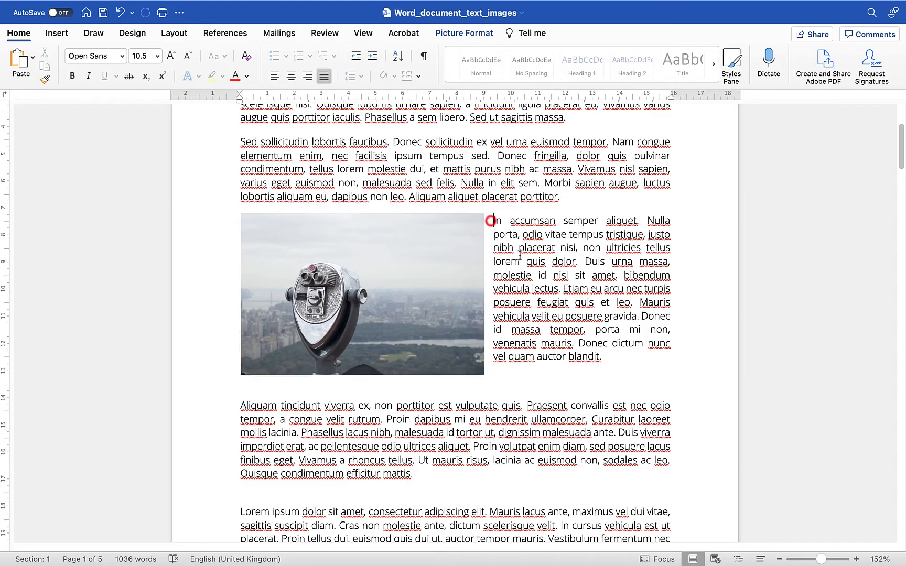
Set the photo In Line with Text so its paragraph starts below it, then place the cursor after it.
left_click(497, 220)
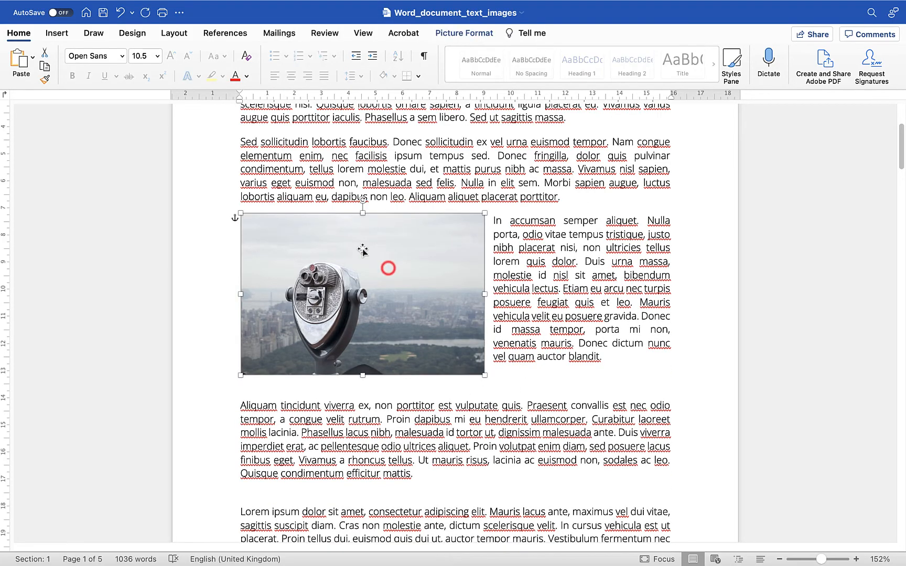
right_click(363, 252)
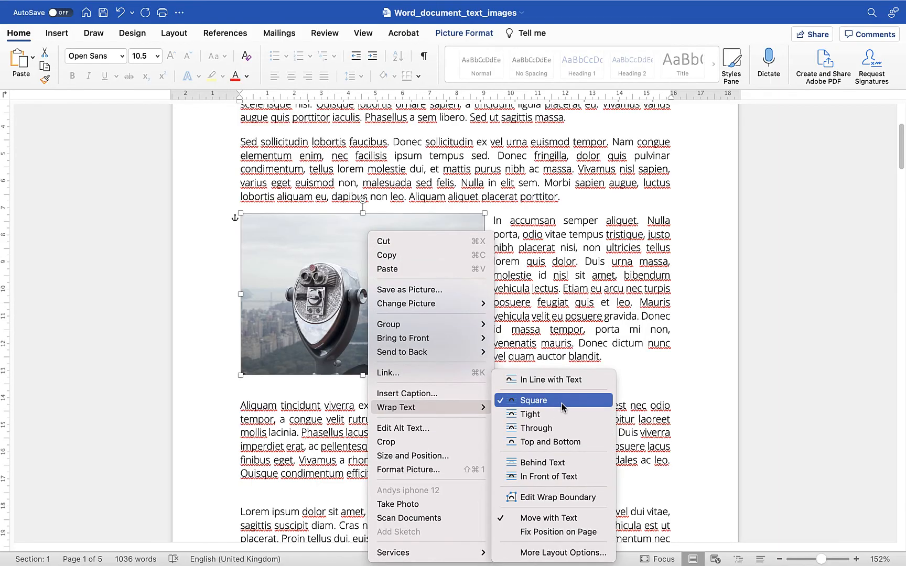
mouse_move(552, 380)
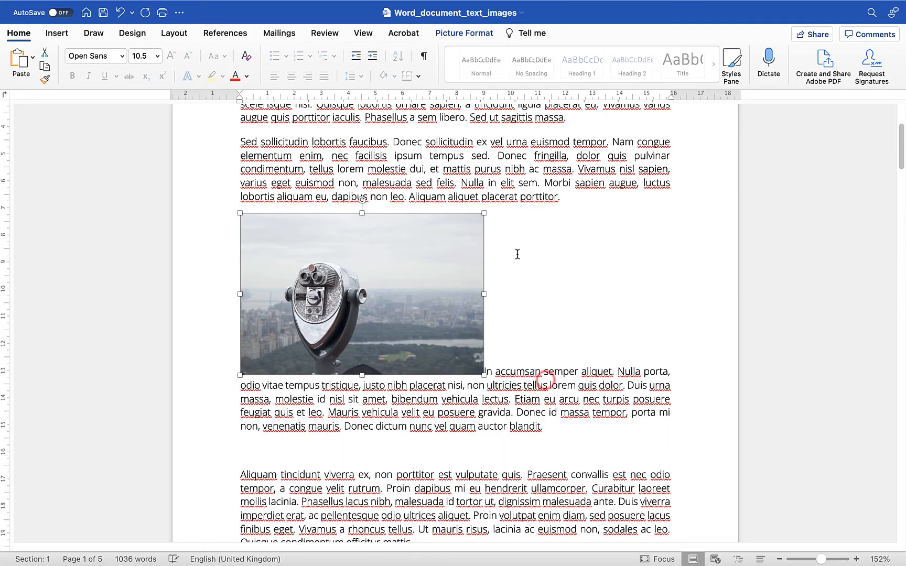
left_click(324, 75)
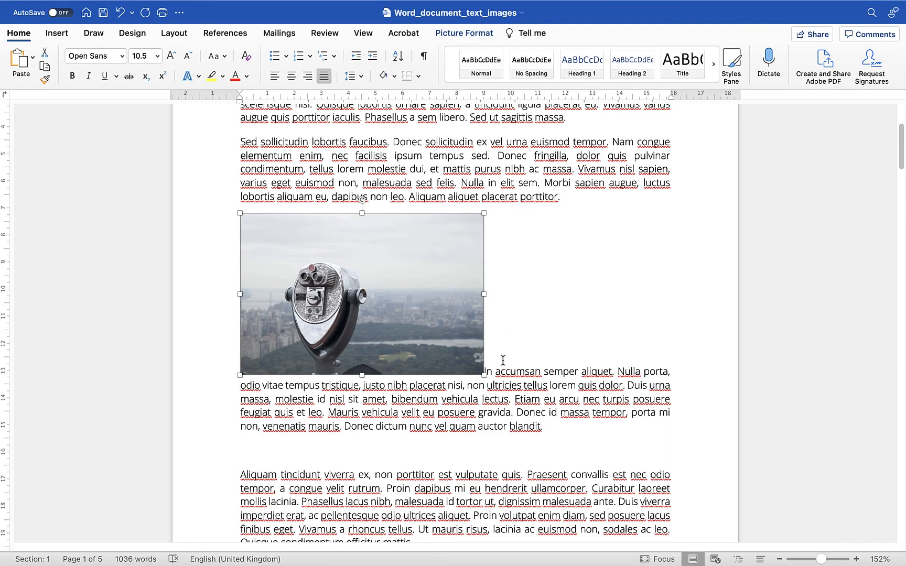
left_click(487, 371)
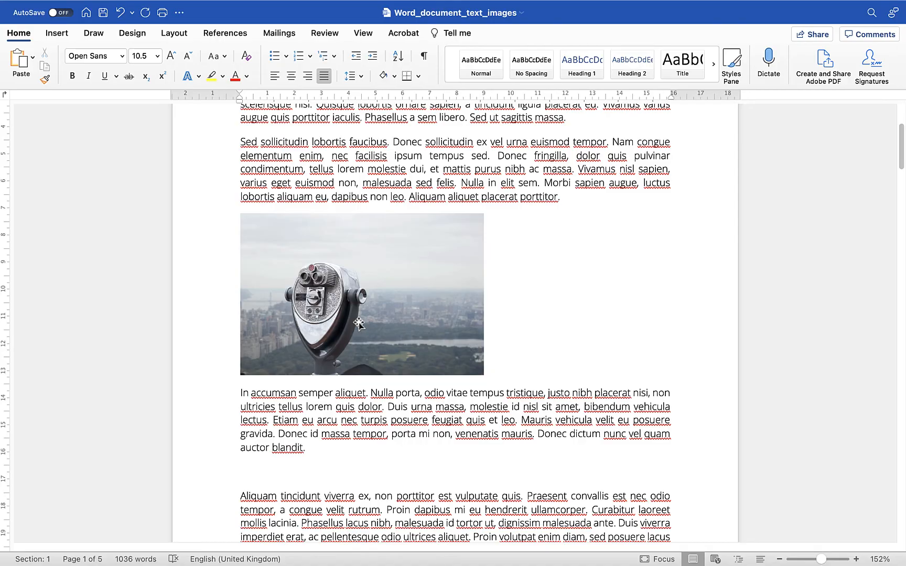
Reach the photo's Advanced Layout text-wrapping settings from its Wrap Text menu.
left_click(242, 393)
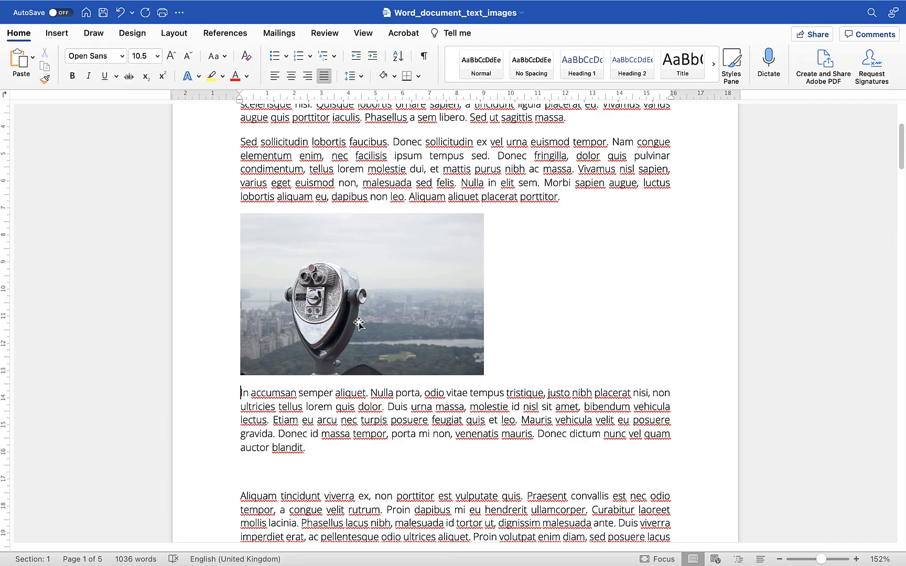
right_click(358, 321)
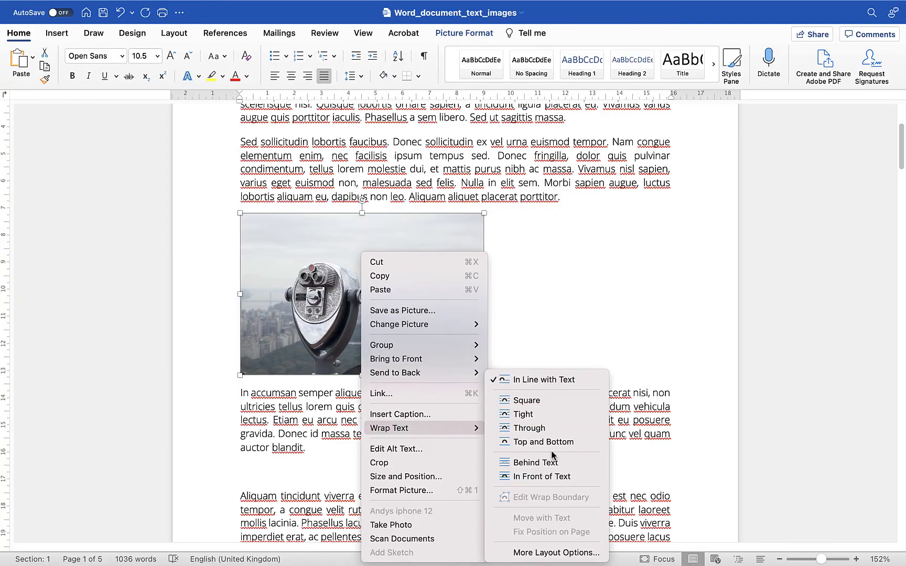
mouse_move(546, 553)
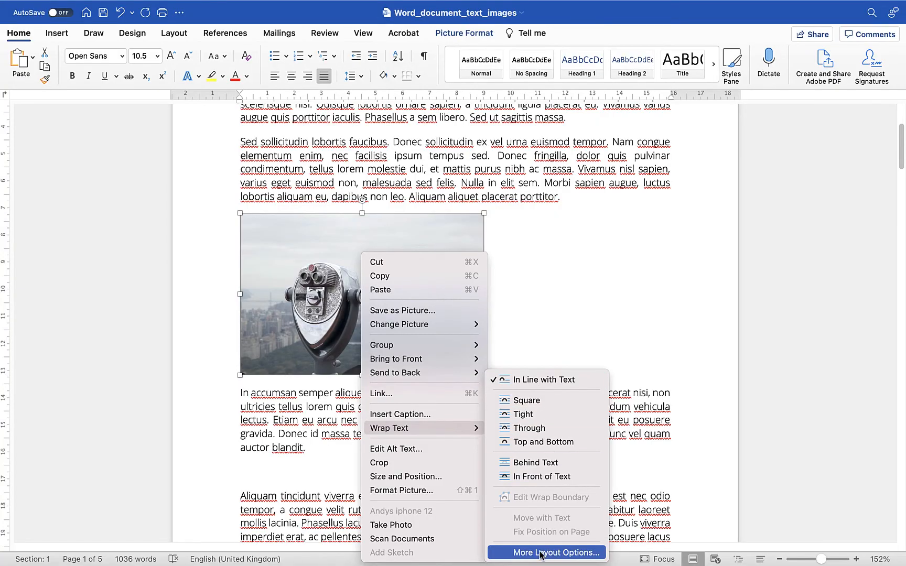
left_click(546, 553)
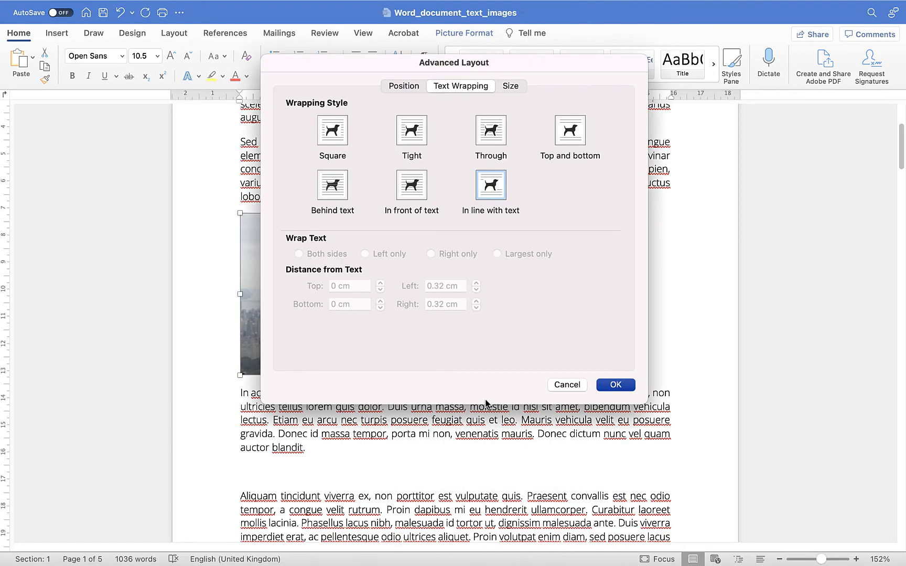
mouse_move(363, 341)
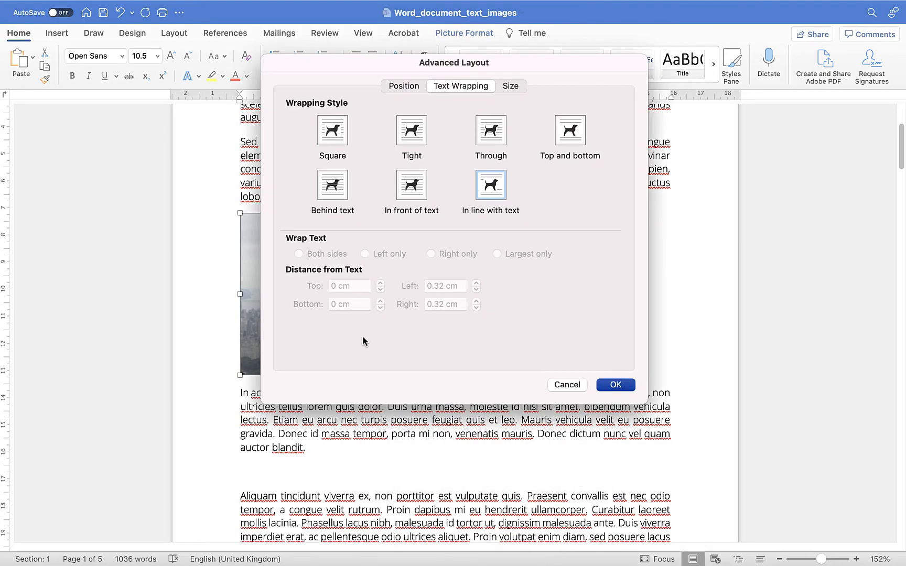
mouse_move(342, 263)
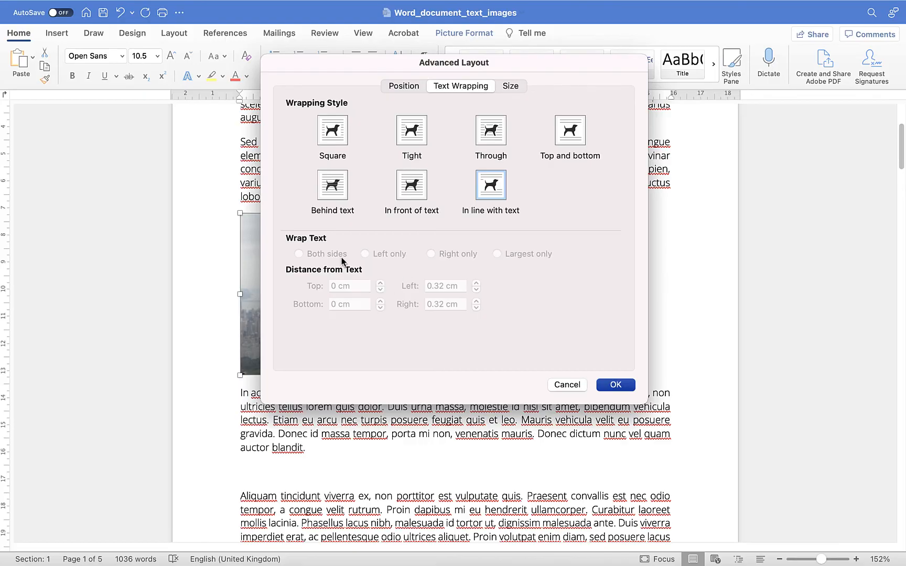
mouse_move(342, 262)
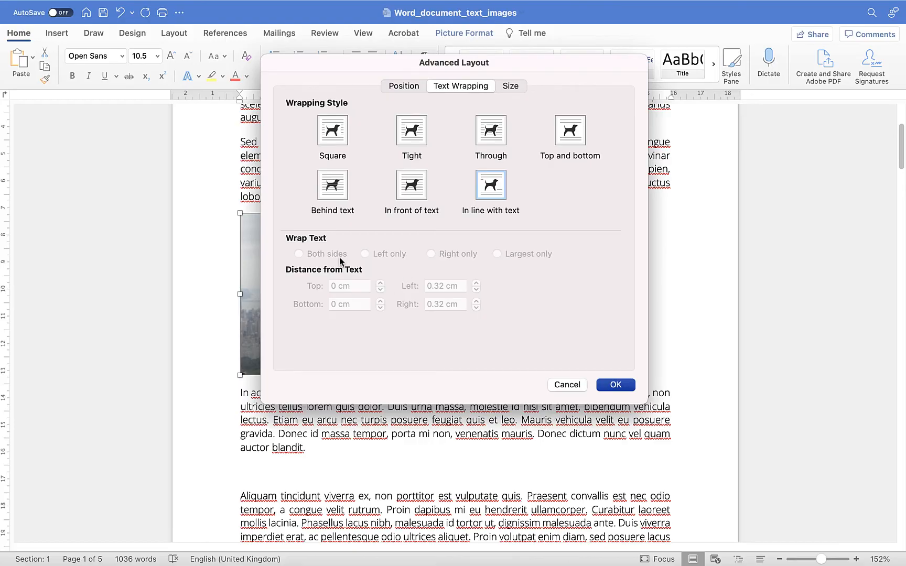
mouse_move(342, 261)
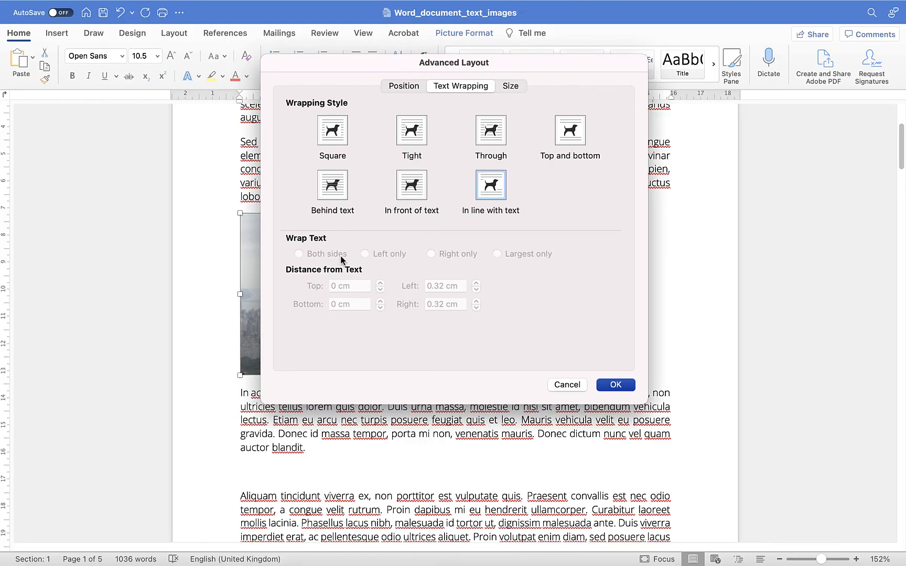
Try Tight wrapping, then settle on Square wrapping for the photo.
left_click(411, 129)
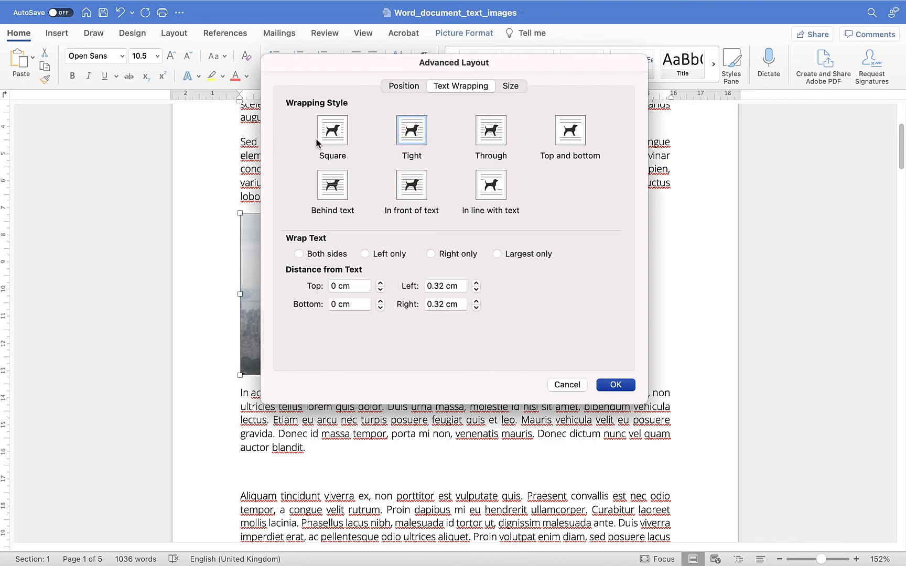
left_click(615, 383)
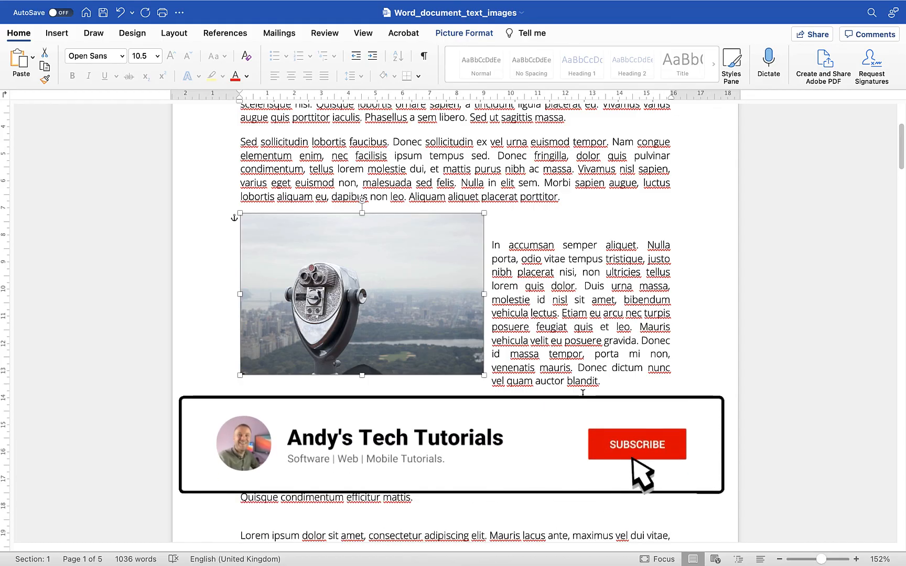
Keep Square wrapping and return the insertion point to the paragraph beside the photo.
left_click(636, 445)
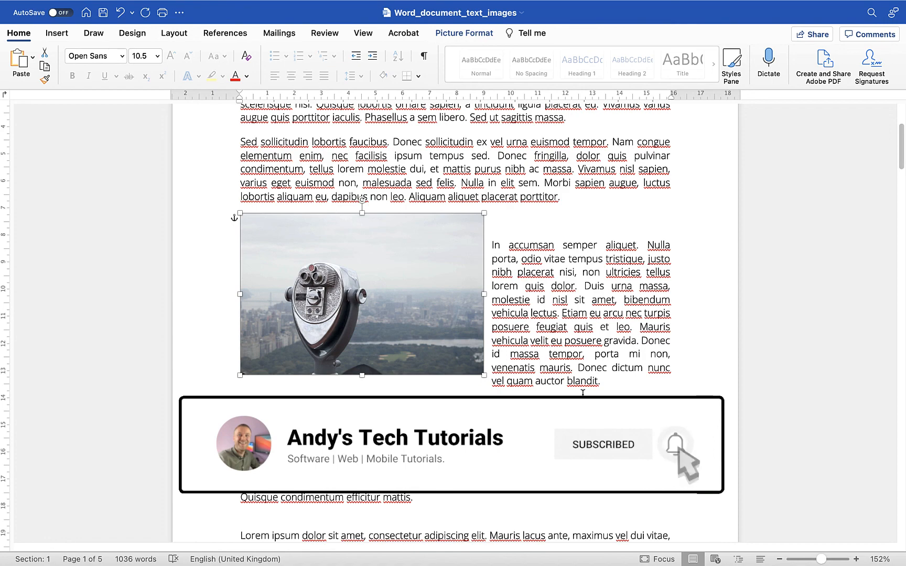